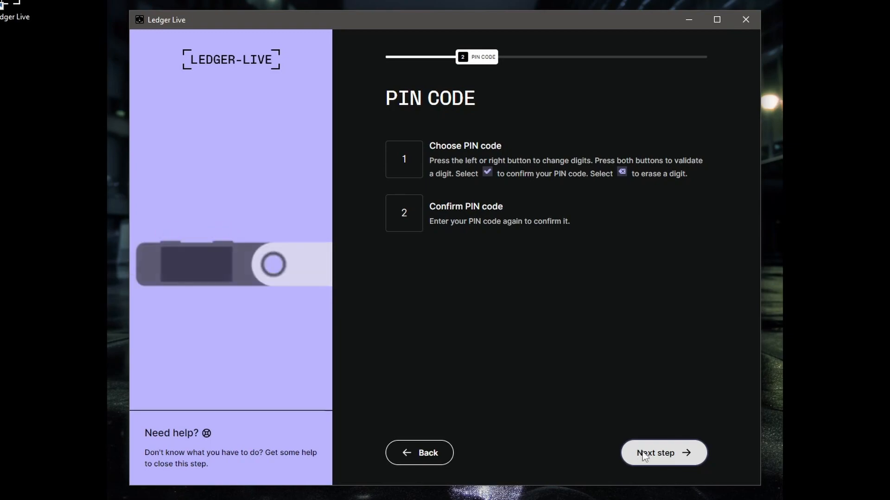
Move past the PIN code instructions and PIN tips so the PIN can be set on the Nano
click(663, 453)
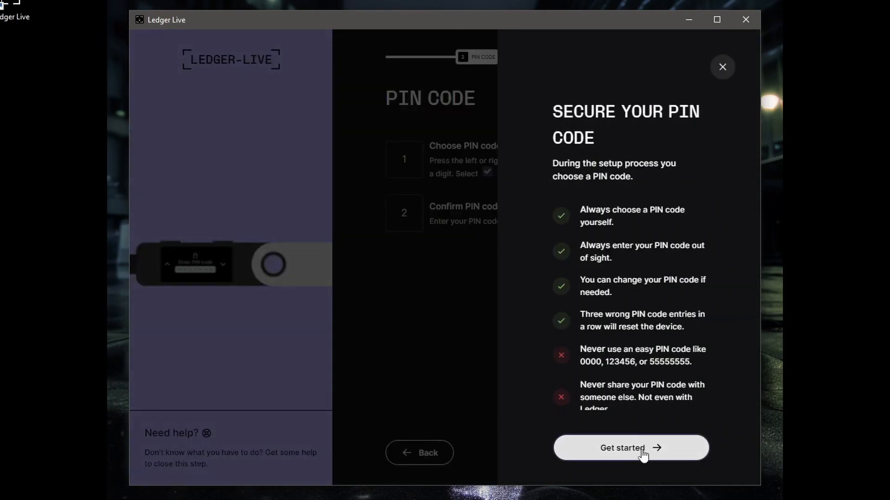
click(630, 448)
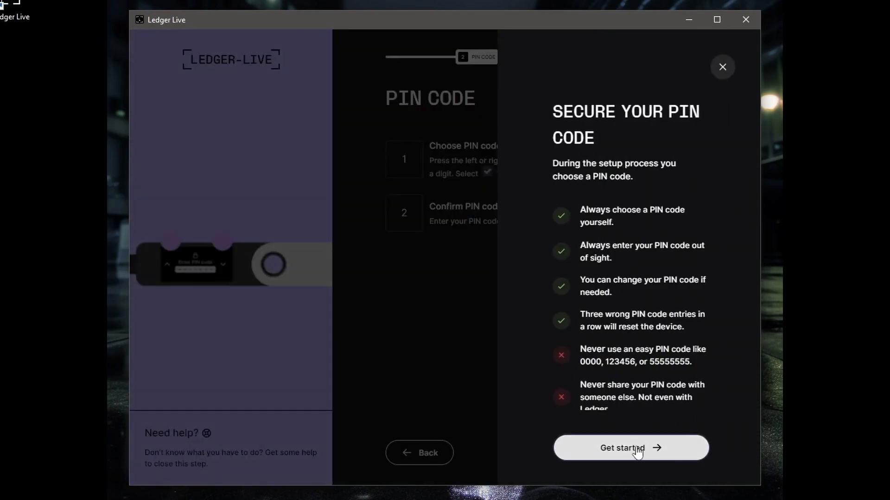
click(629, 448)
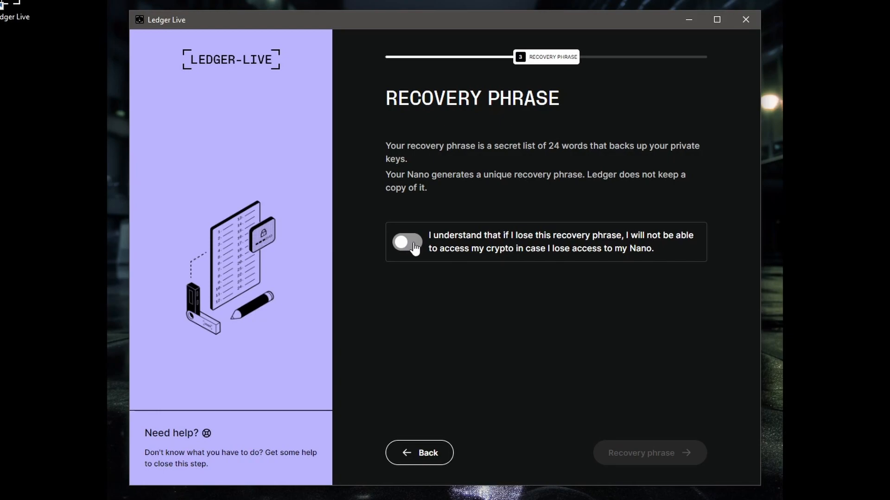
Acknowledge the recovery phrase loss warning and continue to the 24-word writing instructions
click(405, 242)
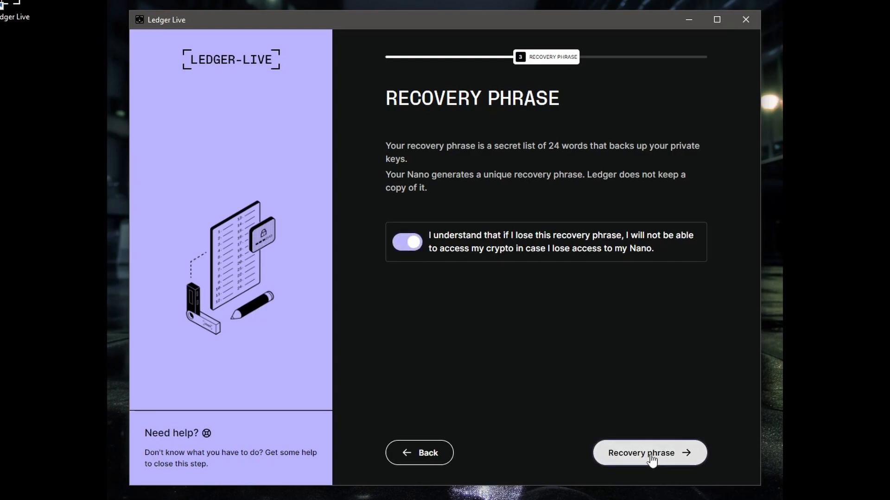
click(648, 453)
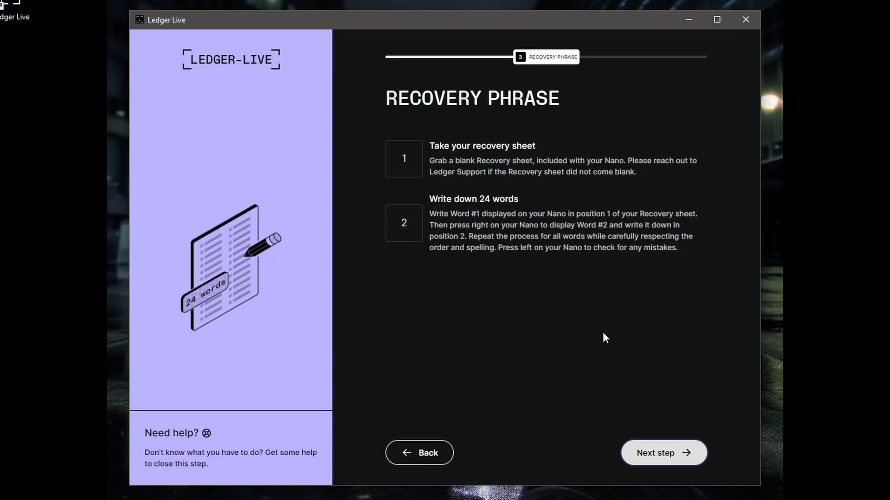
mouse_move(517, 284)
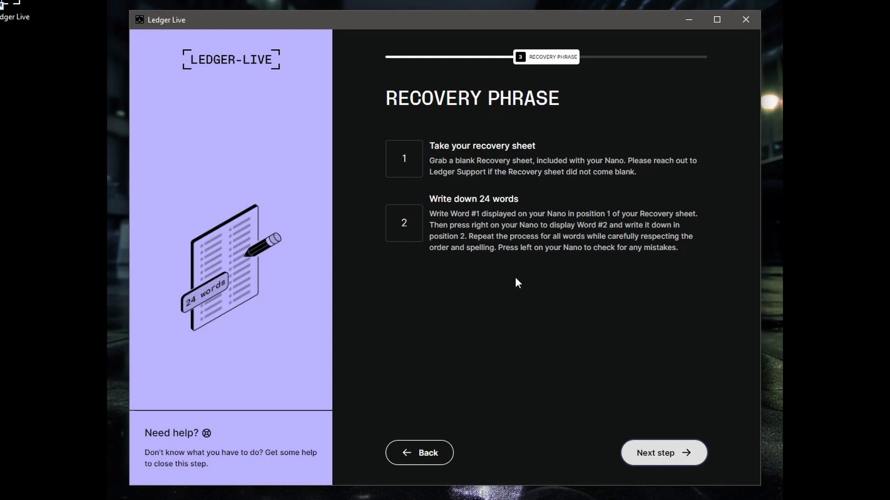
Confirm the recovery words through word #24 on the Nano and acknowledge the phrase is set
click(663, 453)
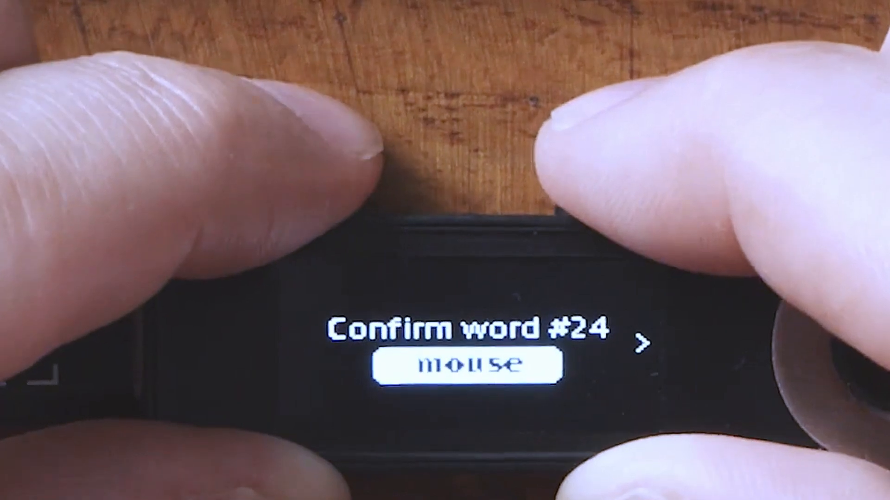
click(641, 343)
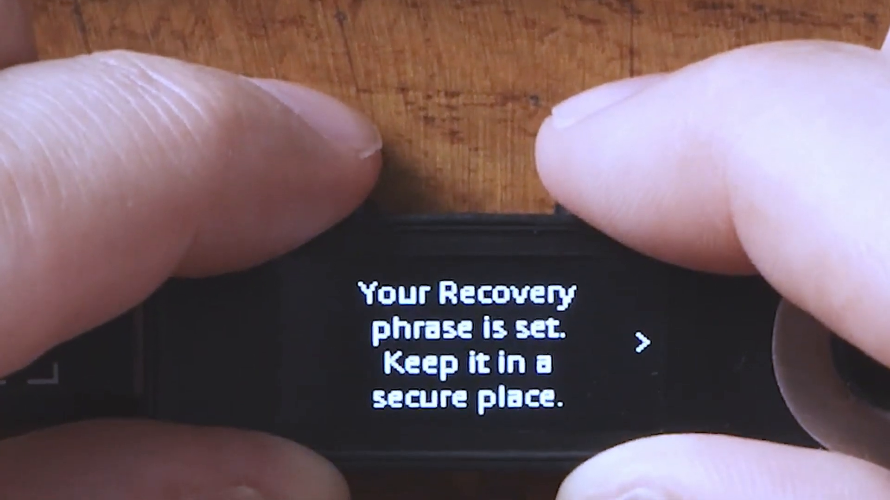
click(642, 343)
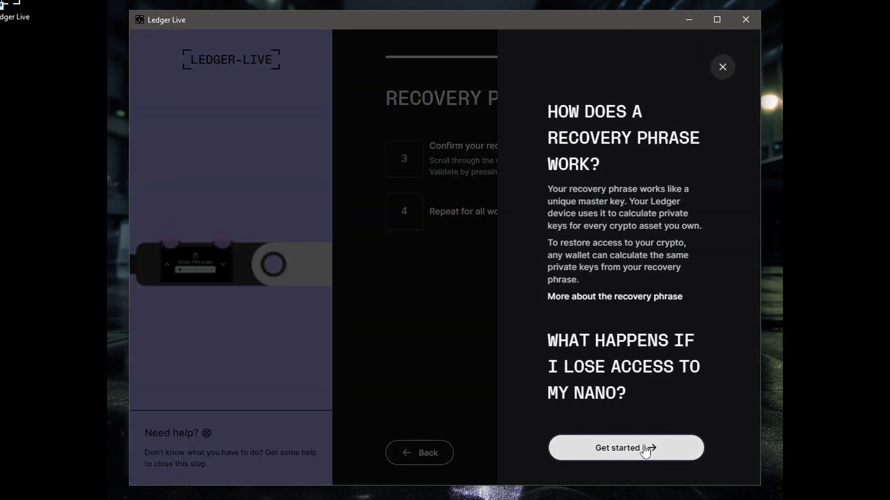
Dismiss both recovery phrase tip panels and start the three-question quiz
click(626, 447)
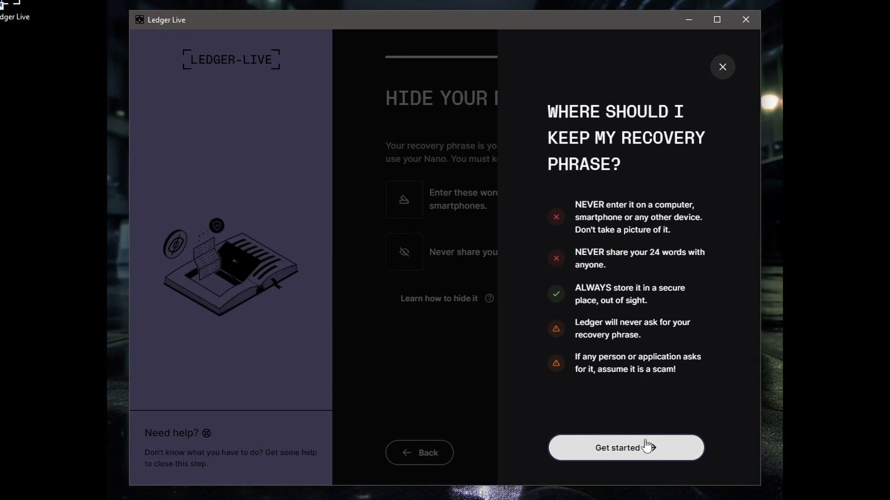
click(626, 448)
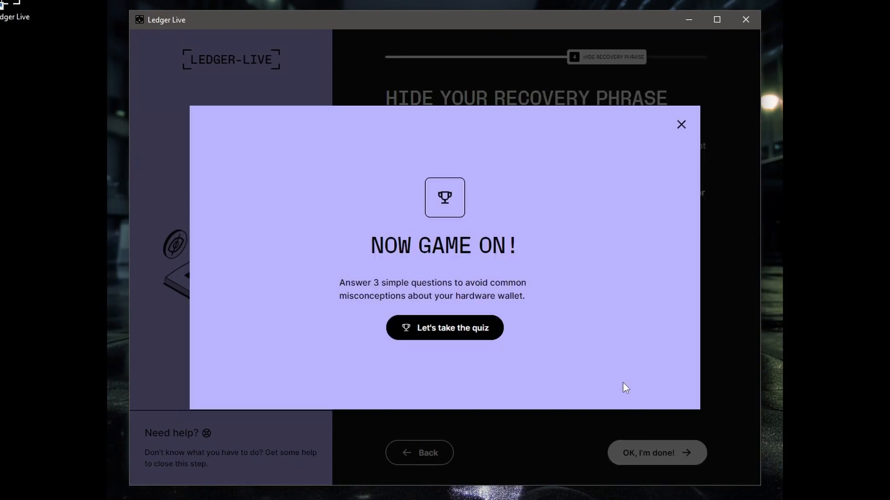
mouse_move(585, 386)
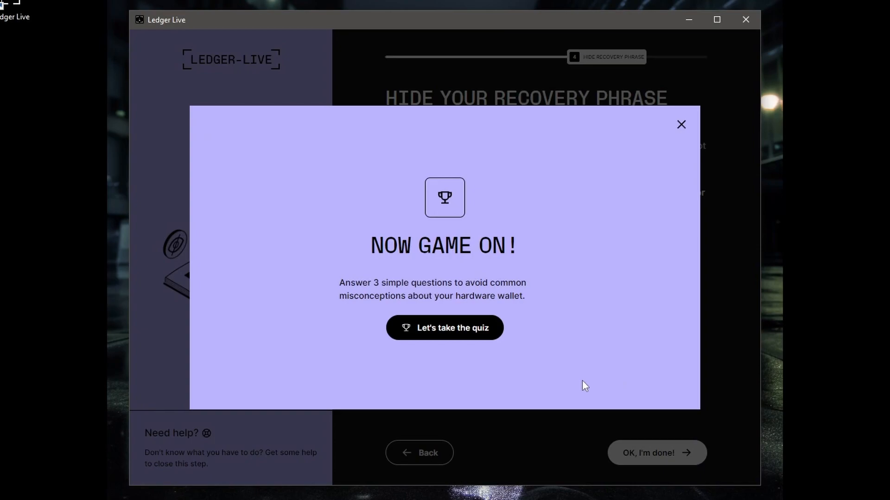
mouse_move(581, 384)
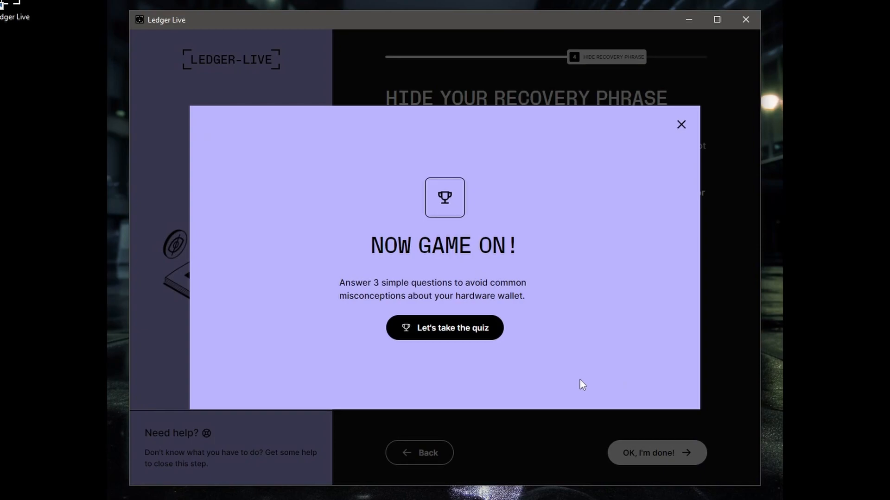
mouse_move(444, 328)
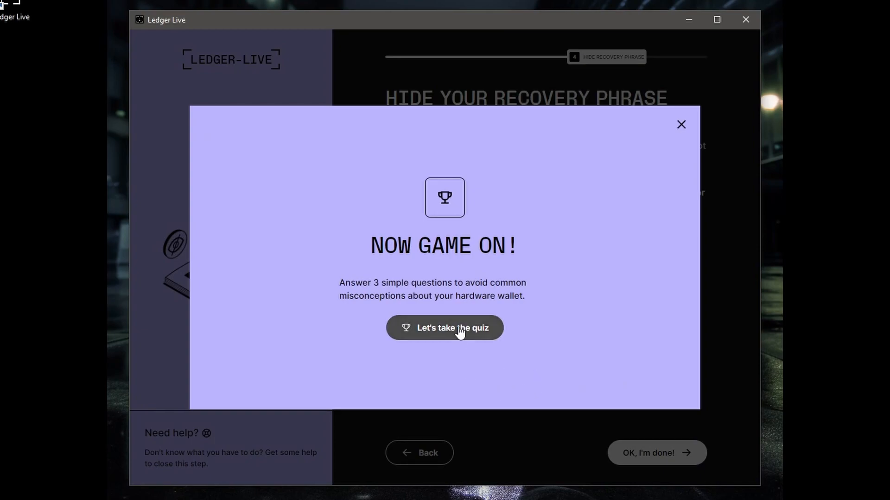
click(444, 327)
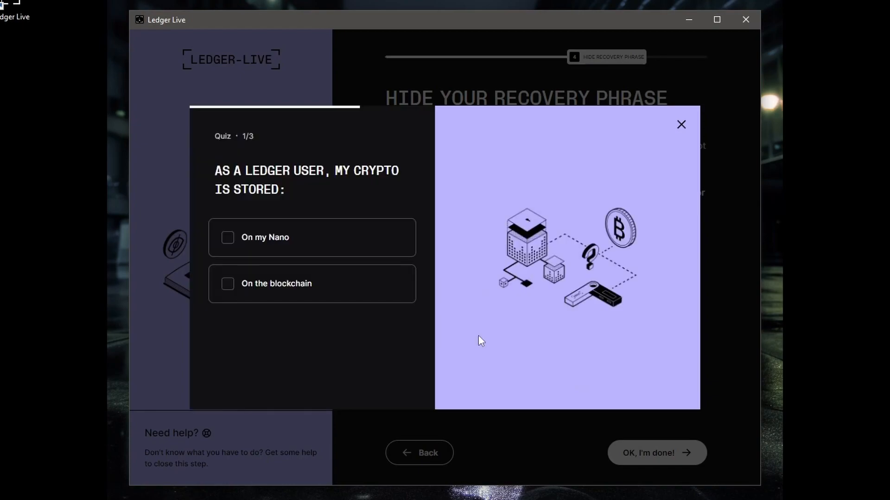
mouse_move(380, 347)
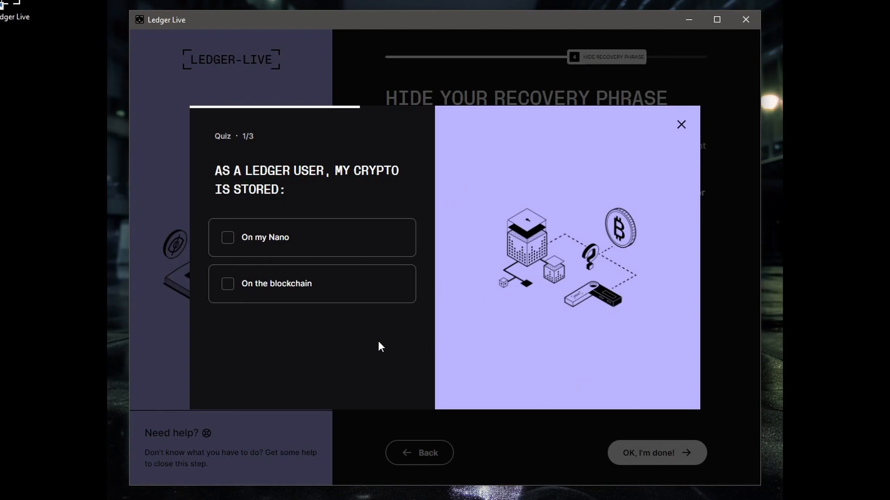
Answer blockchain storage, move compromised crypto, private key offline, and finish the quiz
click(227, 283)
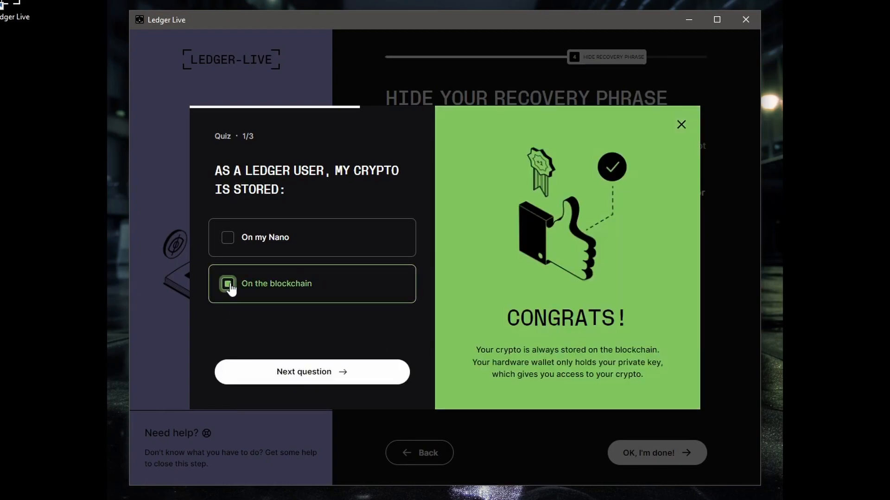
click(312, 372)
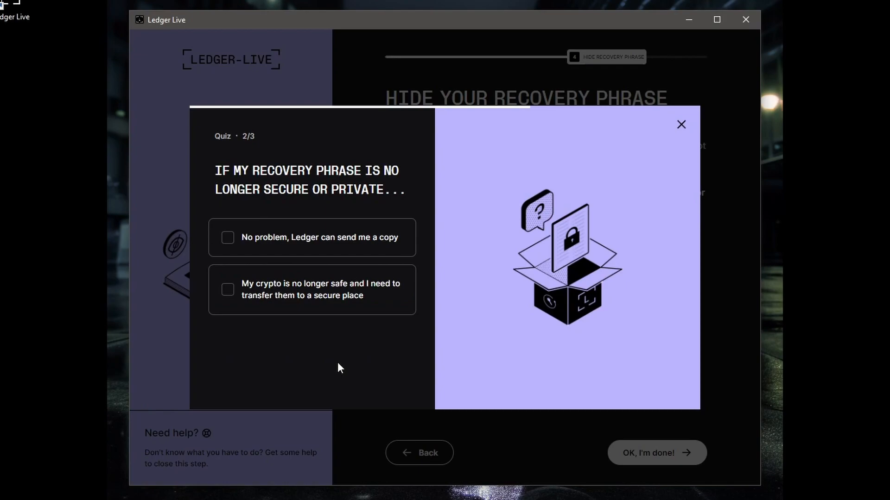
mouse_move(341, 363)
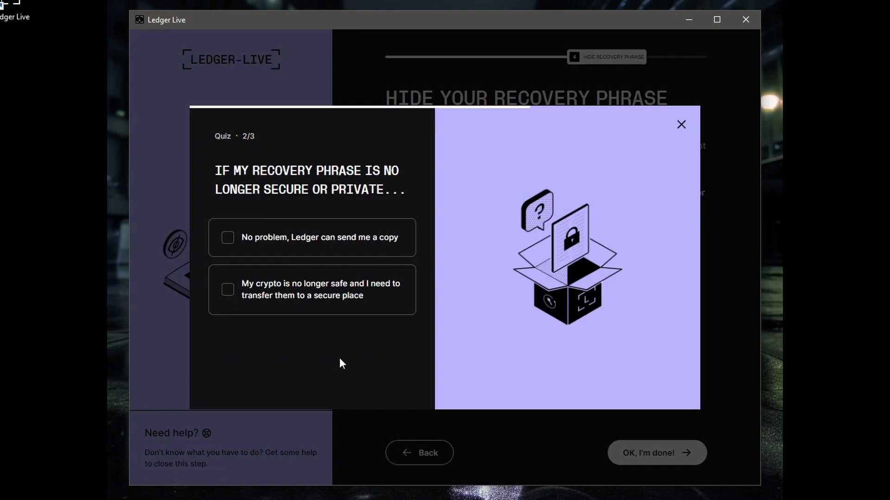
click(227, 290)
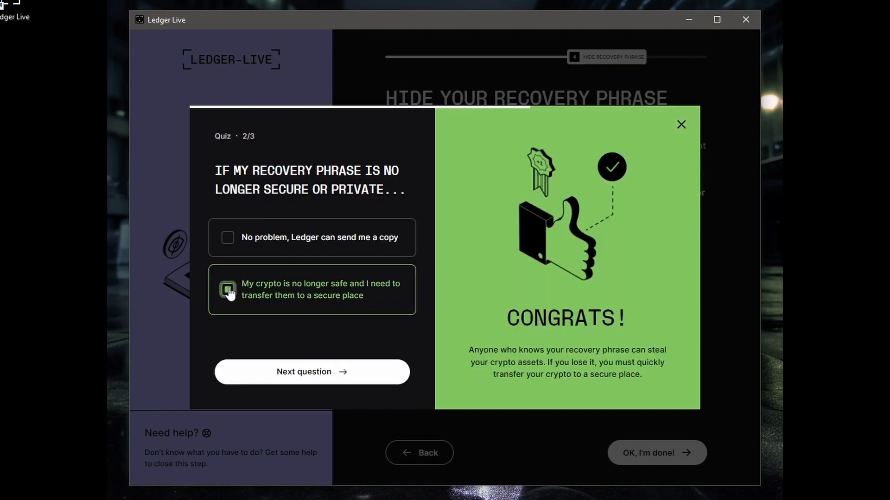
click(311, 372)
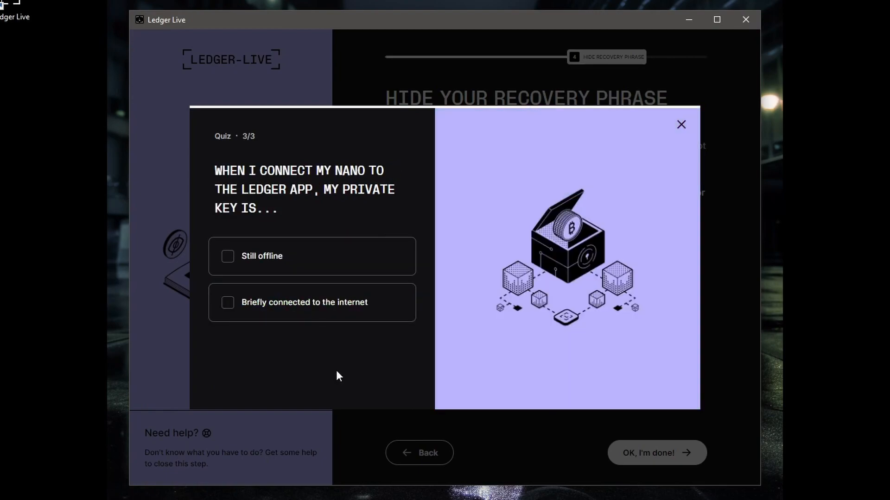
mouse_move(230, 260)
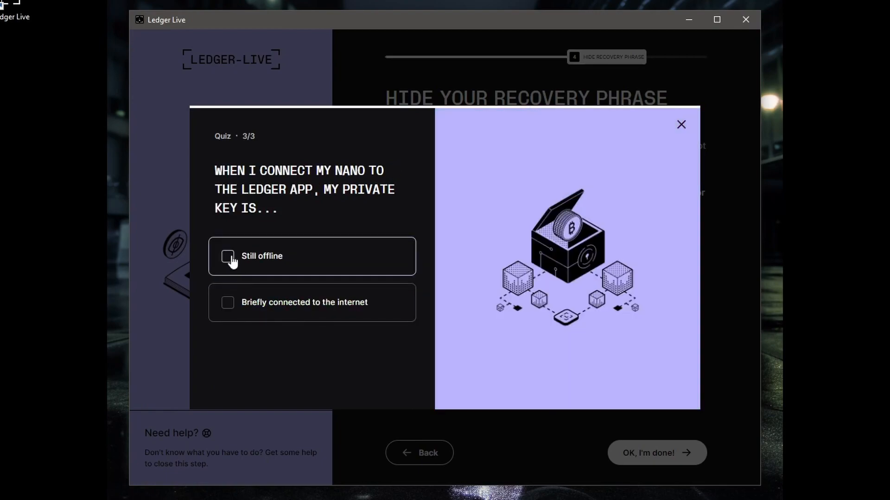
click(227, 256)
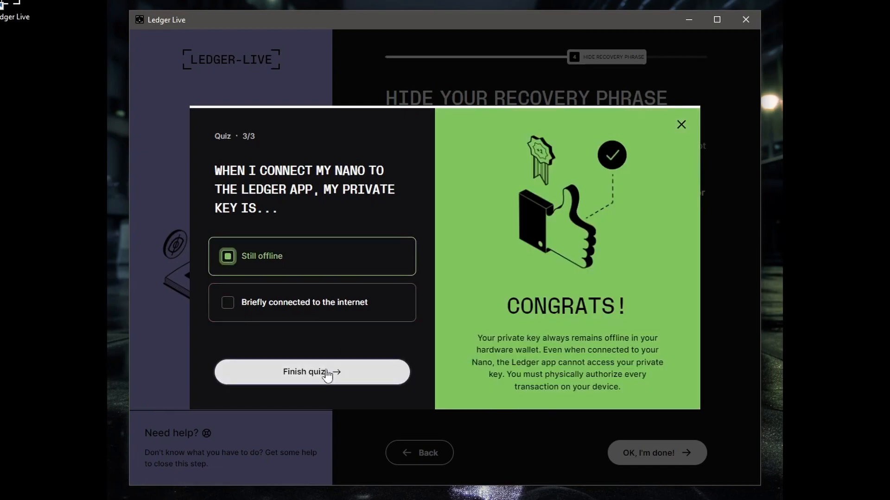
click(311, 371)
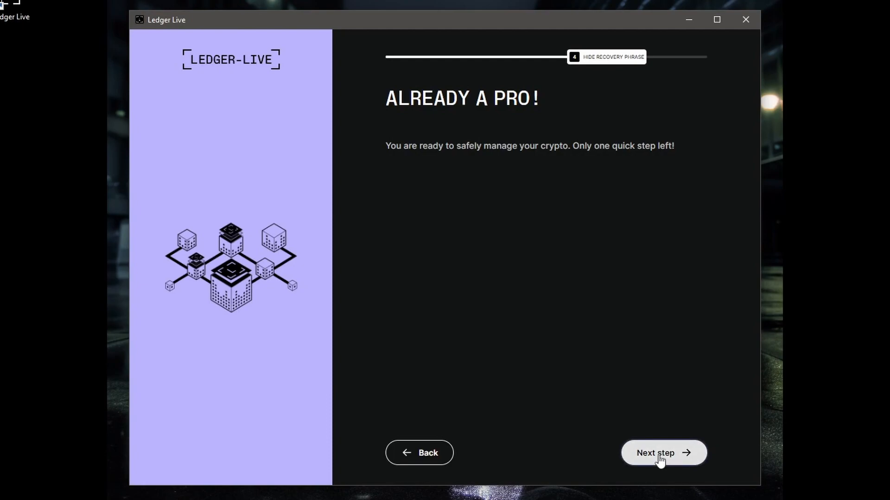
Run the genuine check on the Nano S Plus and finish setup, landing on the empty Portfolio
click(663, 453)
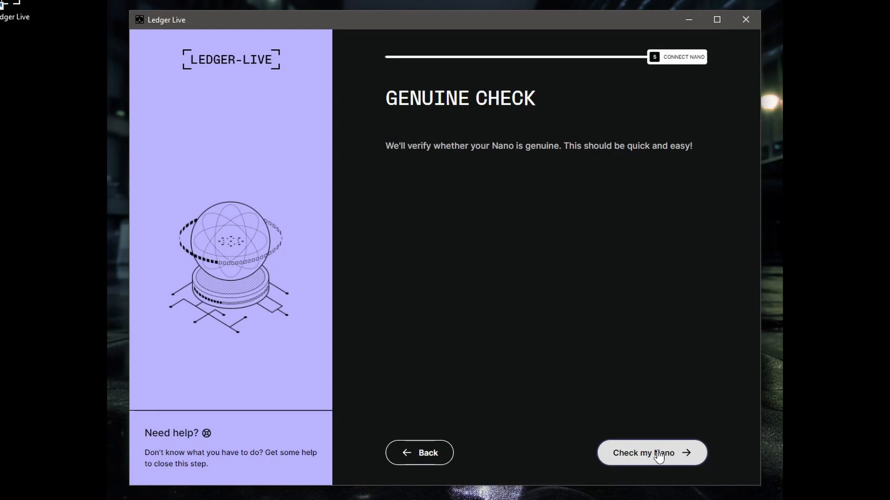
click(651, 453)
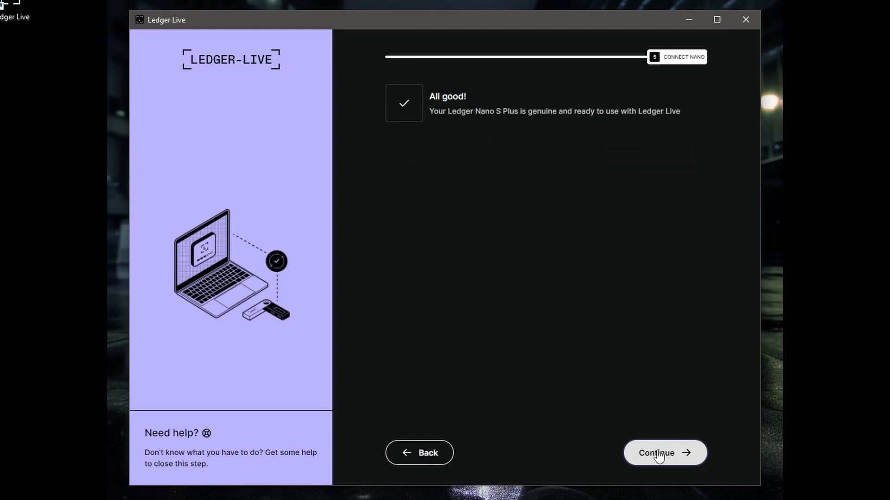
mouse_move(589, 360)
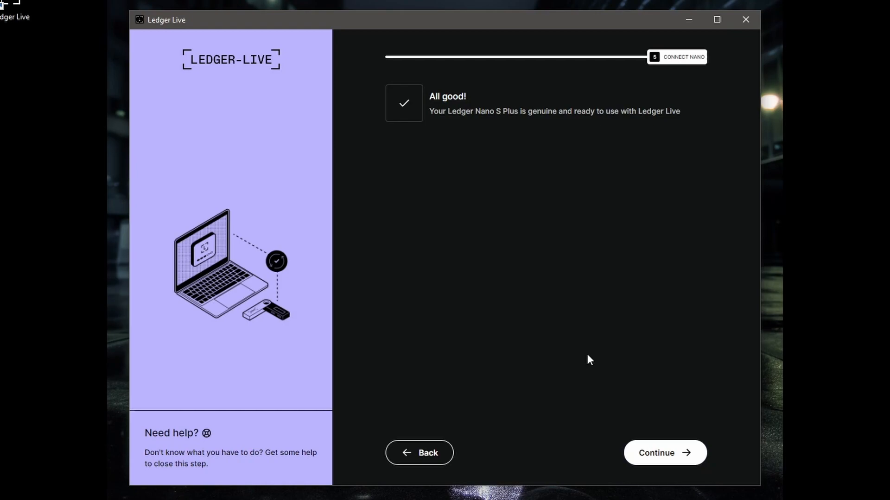
mouse_move(696, 390)
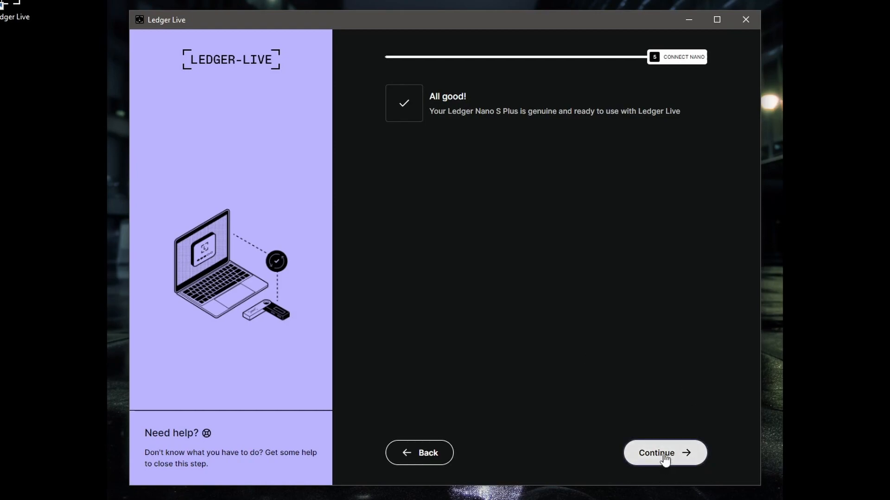
click(665, 453)
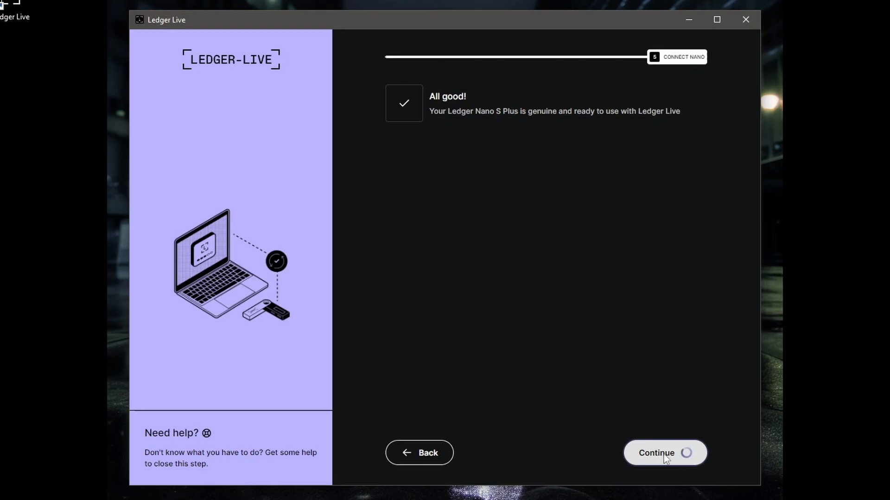
click(664, 453)
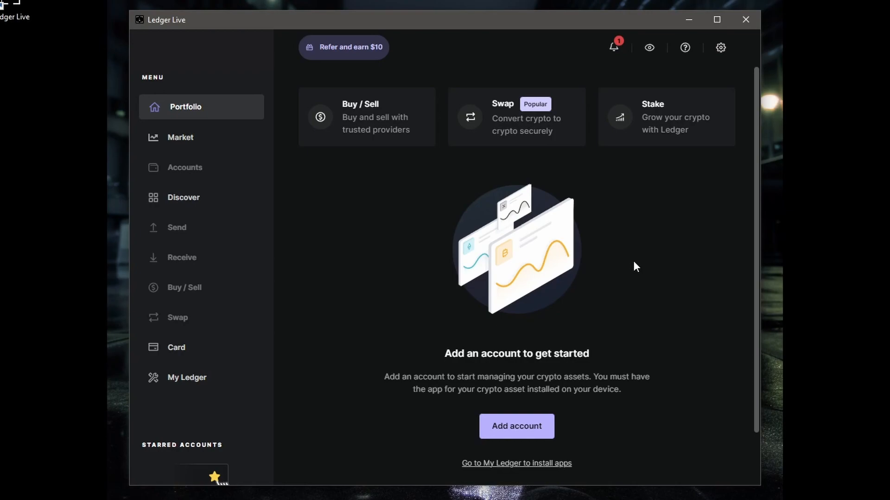
Go to My Ledger and start the firmware 1.1.0 update with its release notes
click(186, 377)
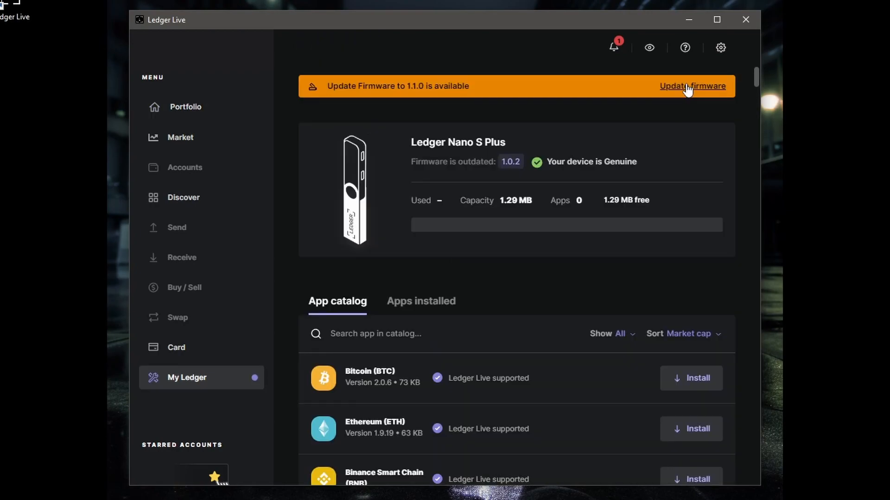
click(375, 334)
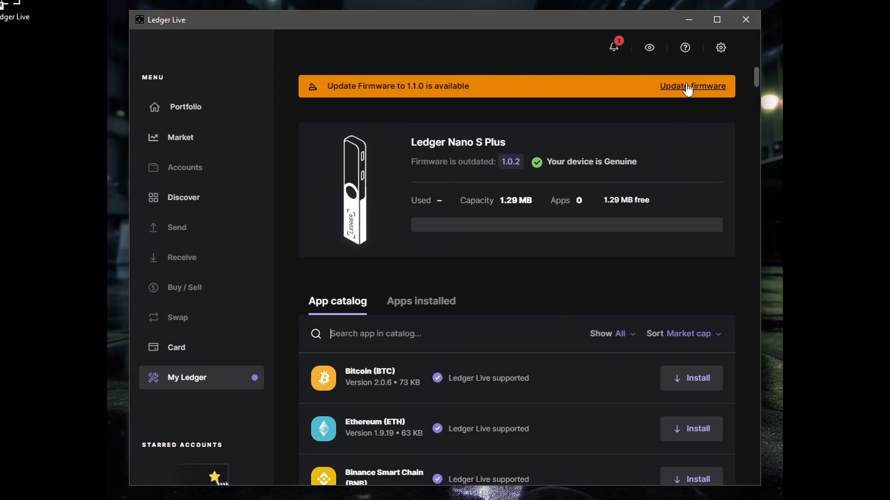
click(691, 86)
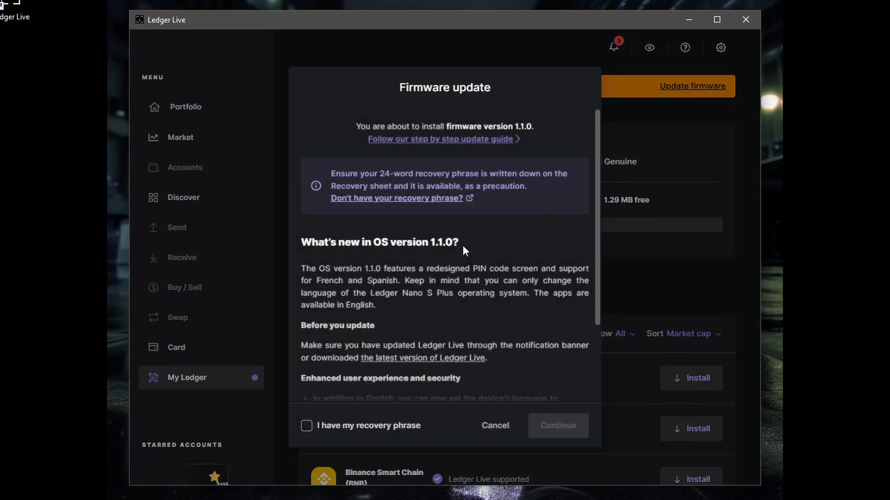
mouse_move(600, 239)
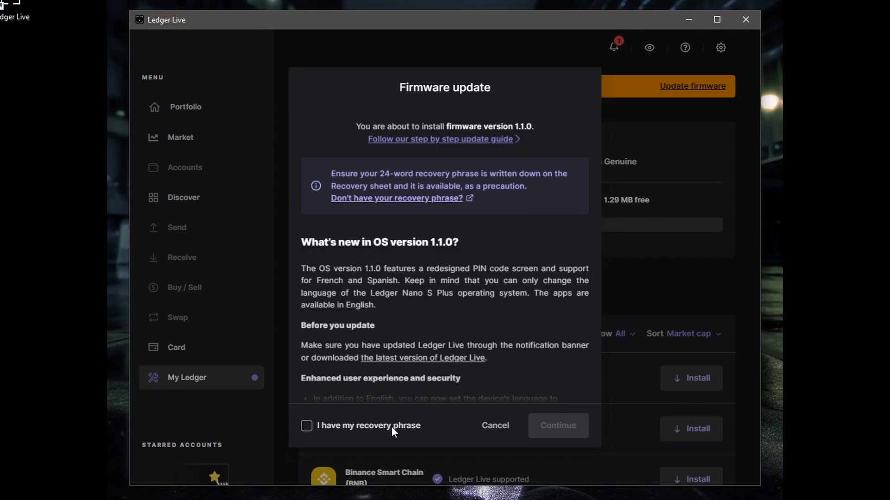
Confirm the recovery phrase is on hand, install firmware 1.1.0 and close the confirmation
click(305, 426)
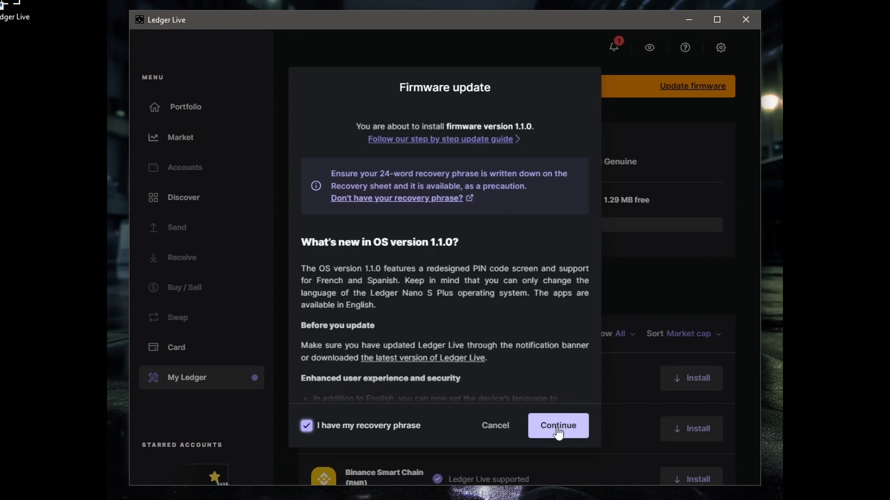
click(557, 426)
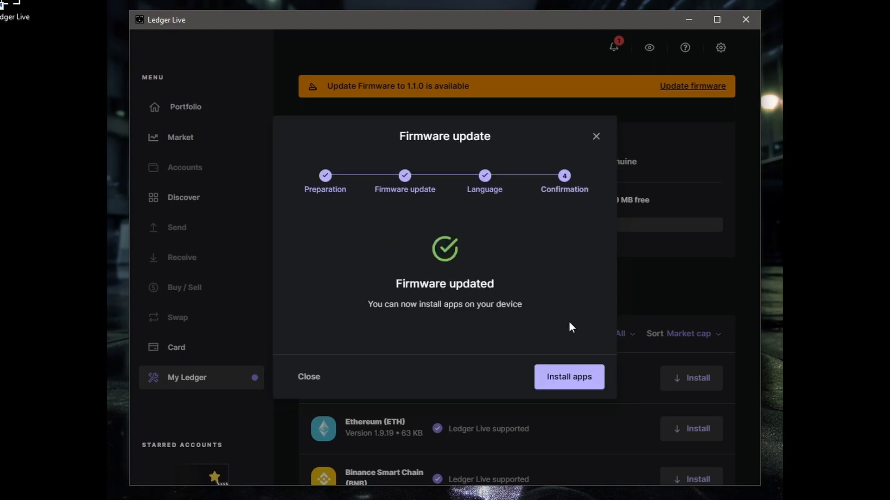
click(568, 377)
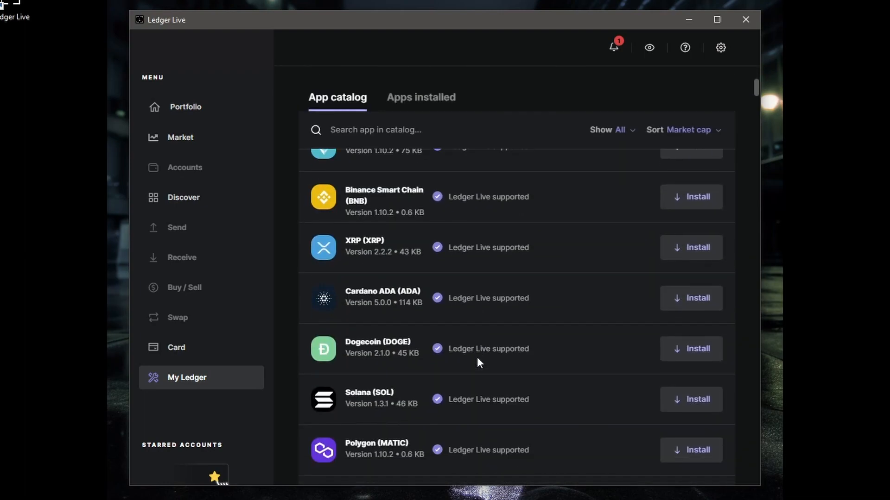
Queue the Bitcoin, Ethereum, Cardano and Solana apps for installation from the catalog
scroll(up, 3)
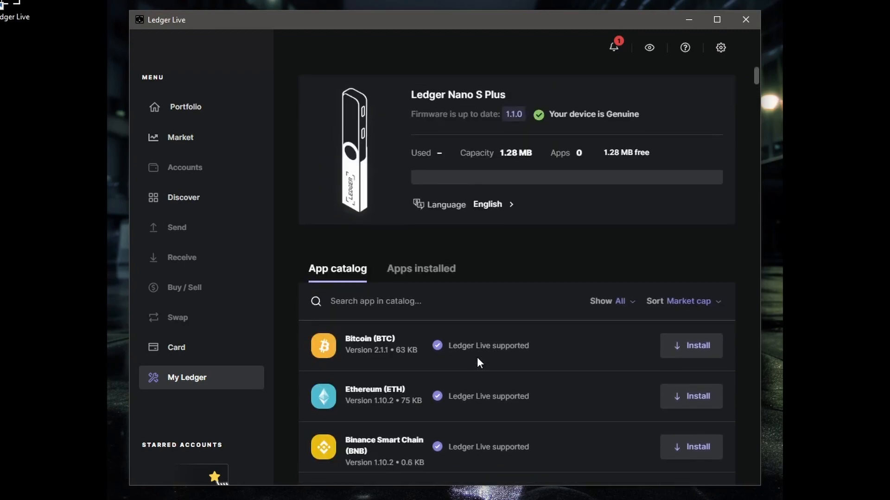
mouse_move(687, 351)
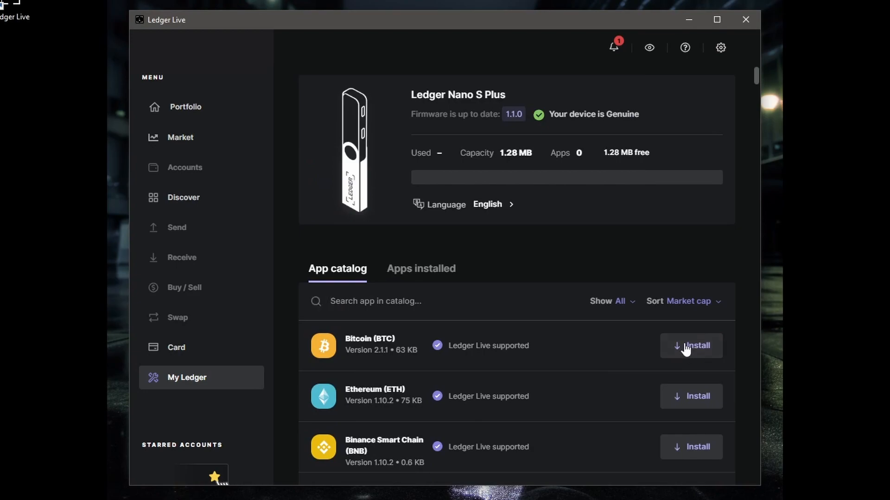
click(690, 346)
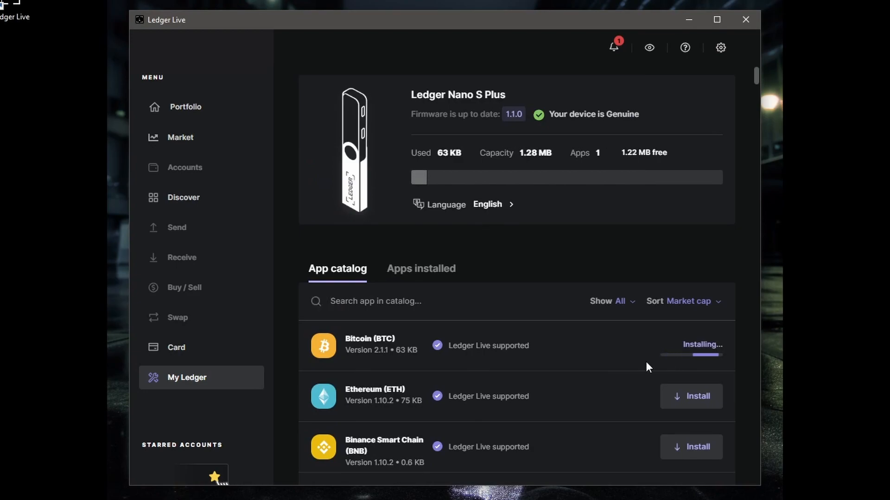
scroll(down, 3)
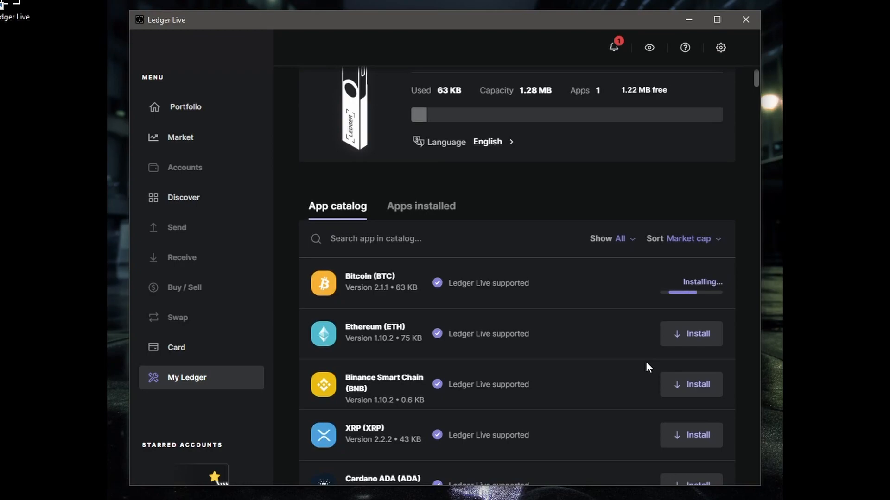
click(690, 334)
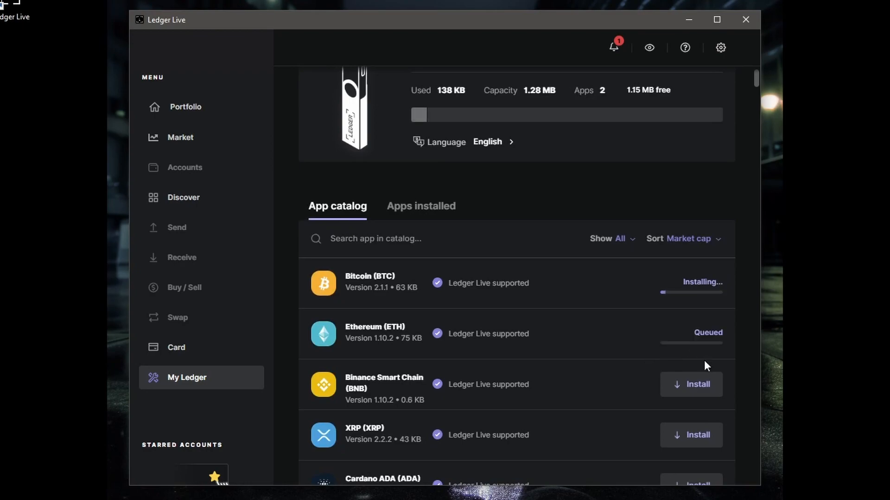
scroll(down, 3)
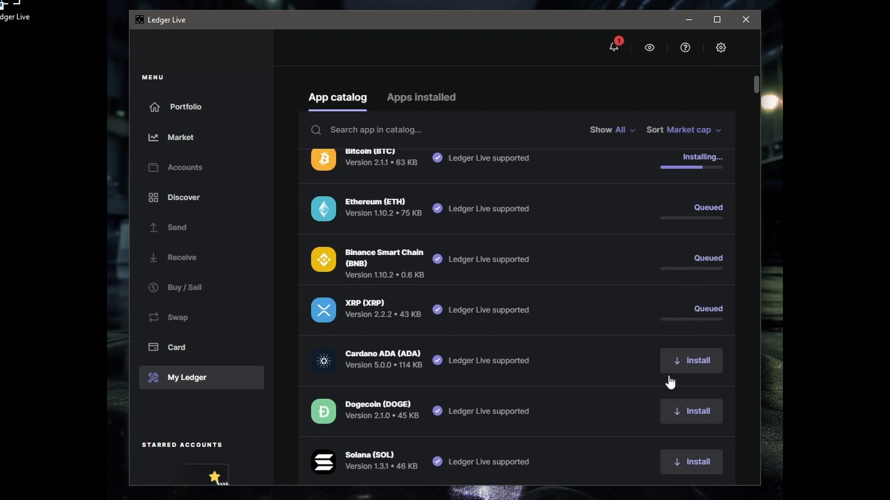
click(692, 361)
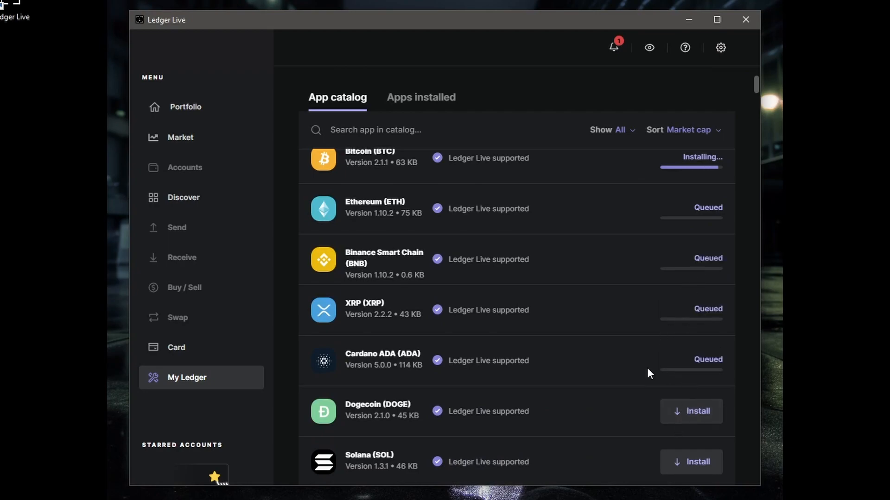
scroll(down, 3)
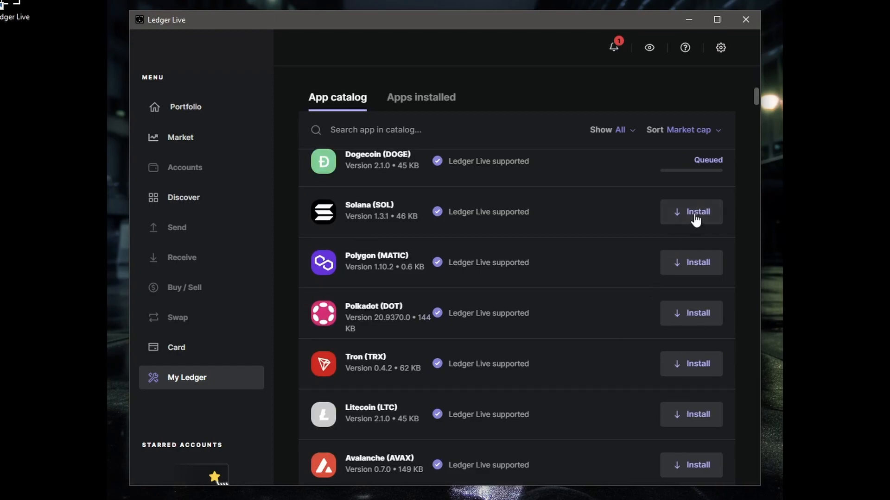
click(691, 262)
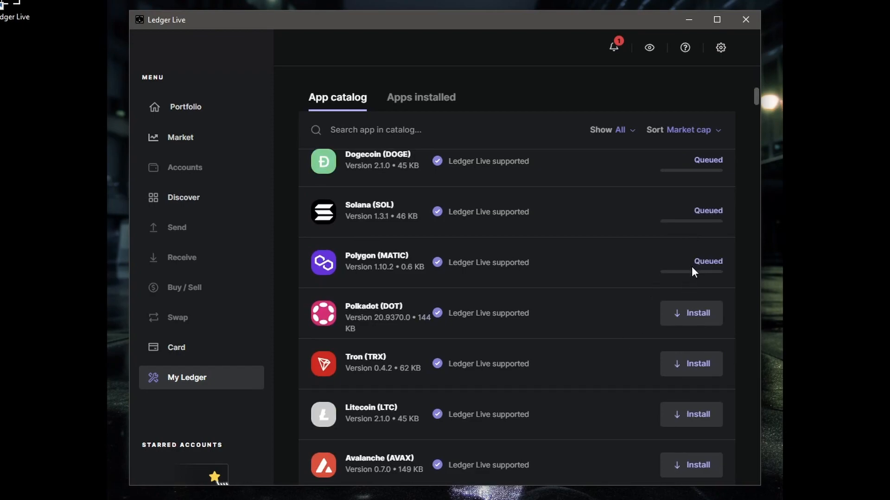
Scroll down the app catalog while the 18 apps install on the Nano S Plus
scroll(down, 3)
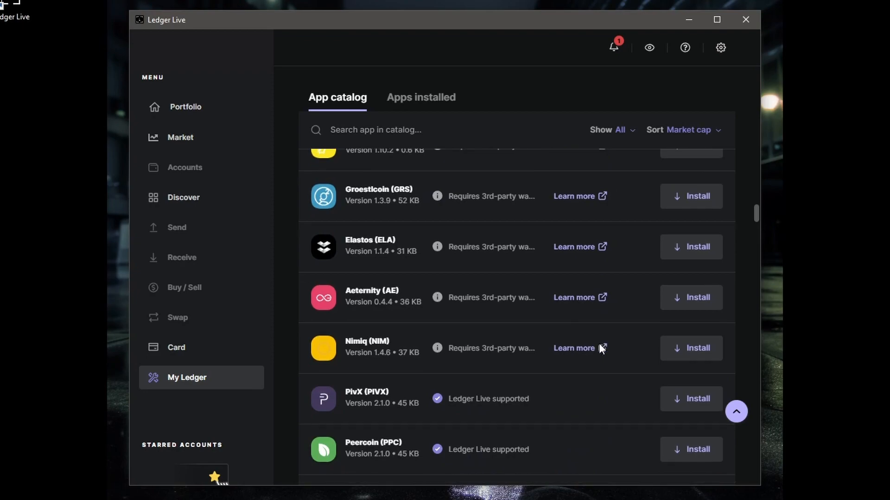
scroll(down, 3)
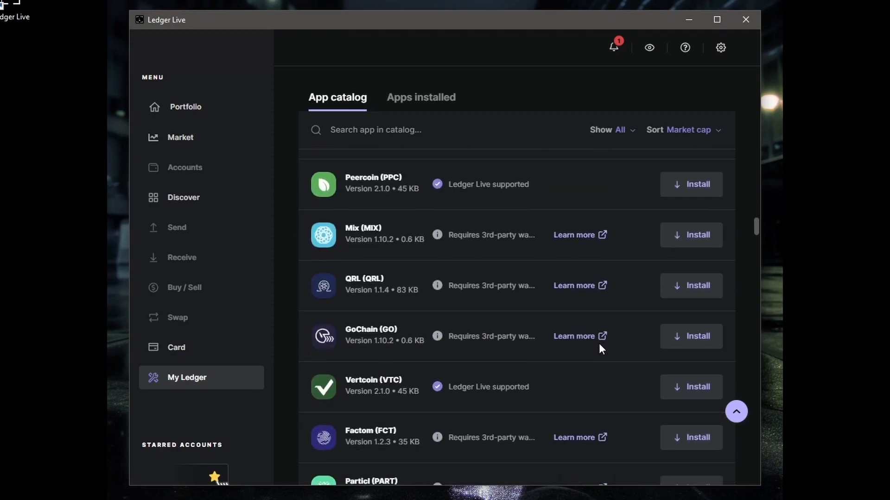
scroll(down, 3)
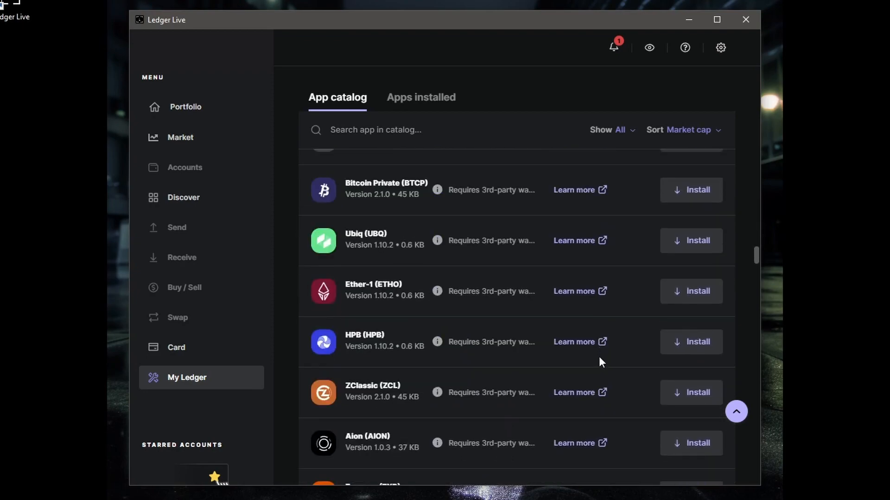
scroll(down, 3)
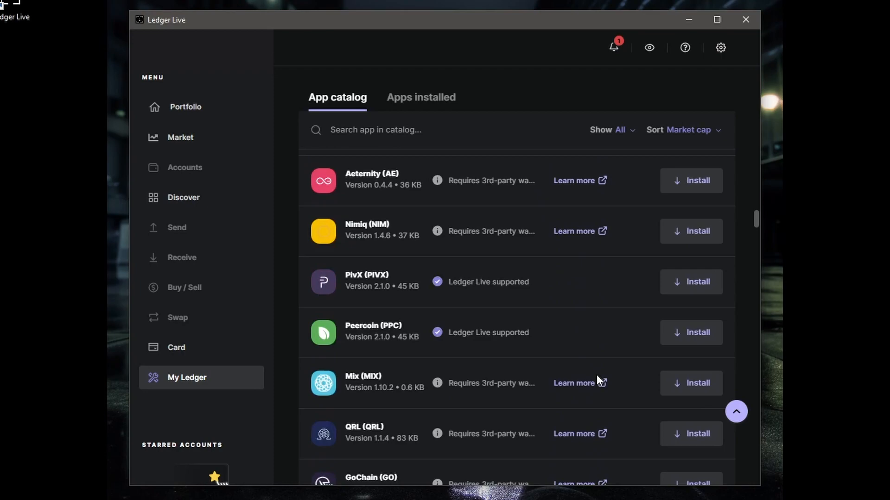
scroll(down, 3)
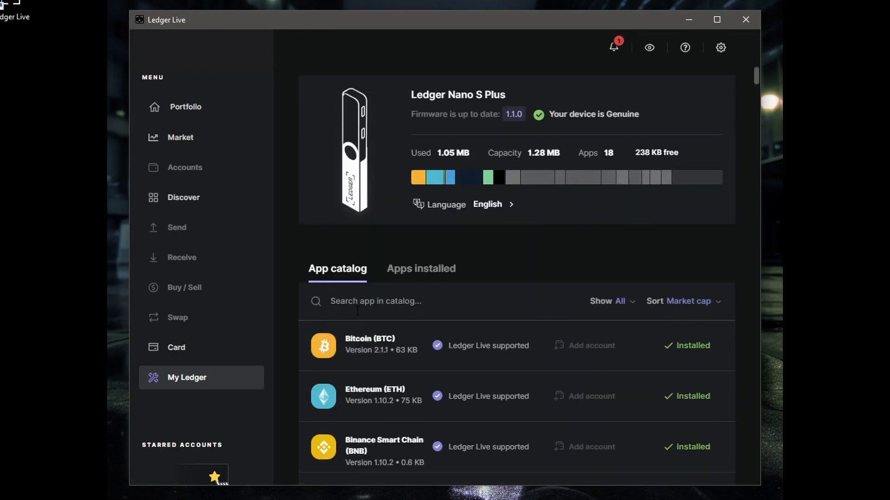
Review the Apps installed list, return to the catalog, then go to the Portfolio page
scroll(down, 3)
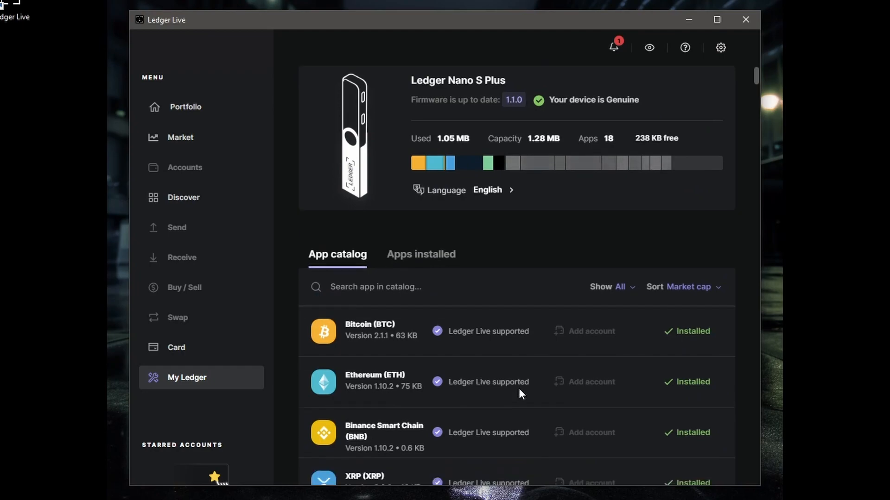
scroll(down, 3)
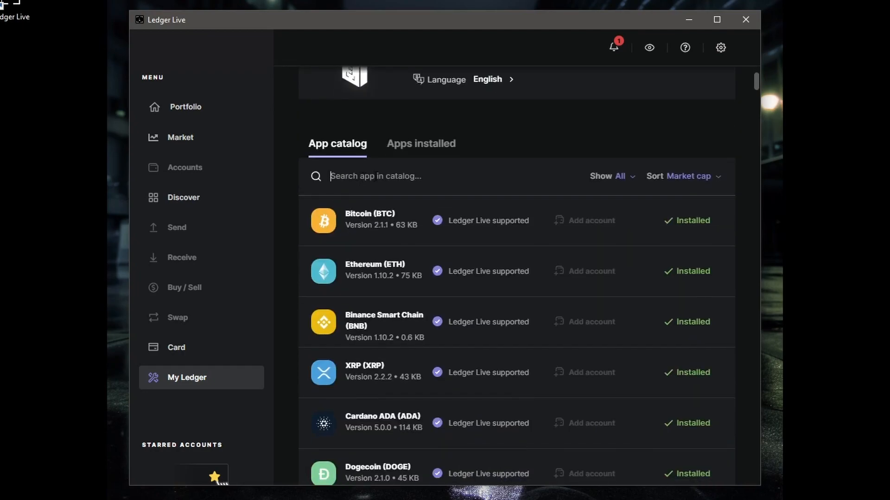
scroll(down, 3)
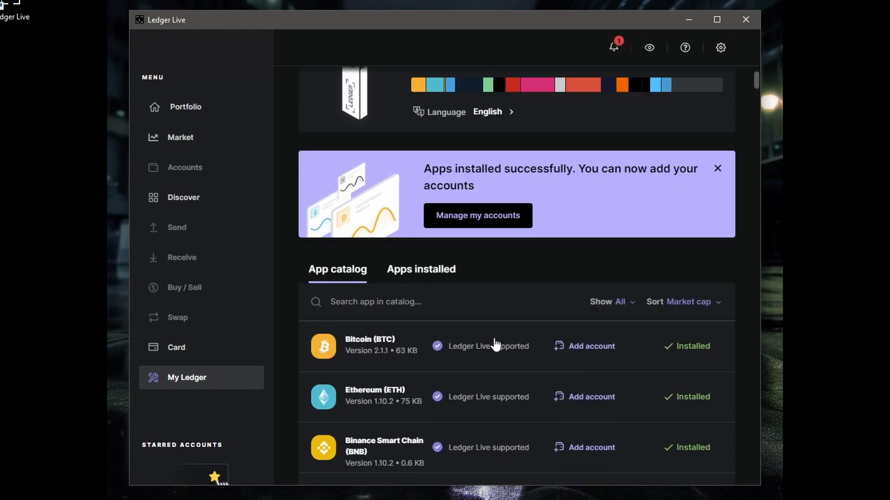
click(420, 268)
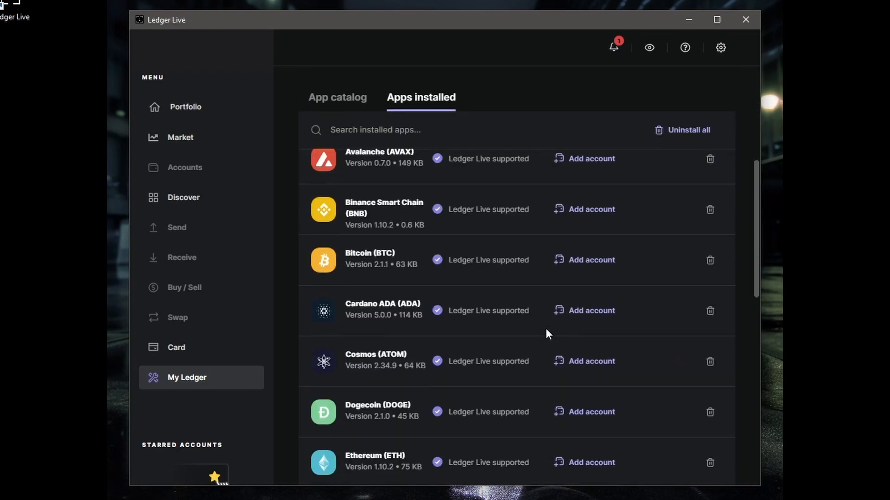
click(337, 97)
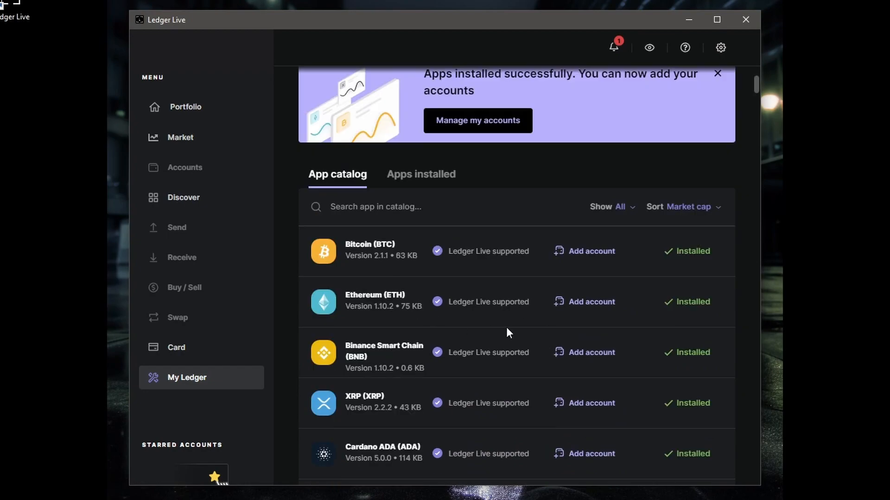
mouse_move(591, 251)
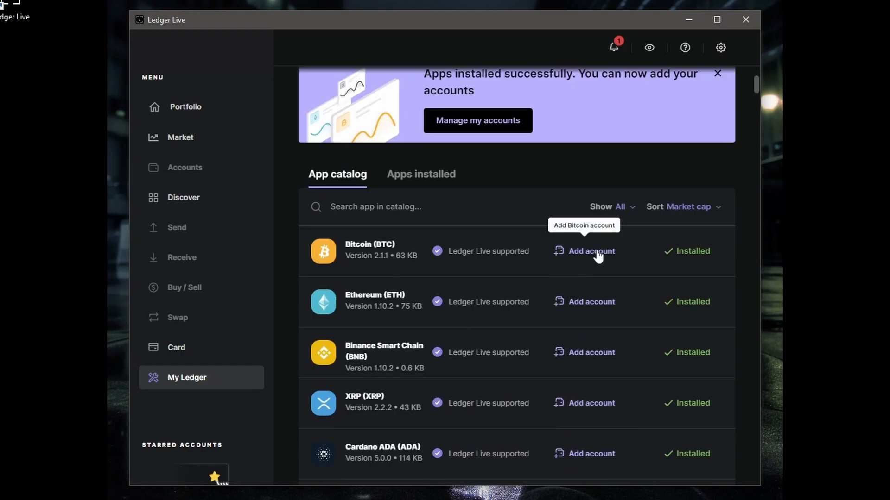
click(186, 107)
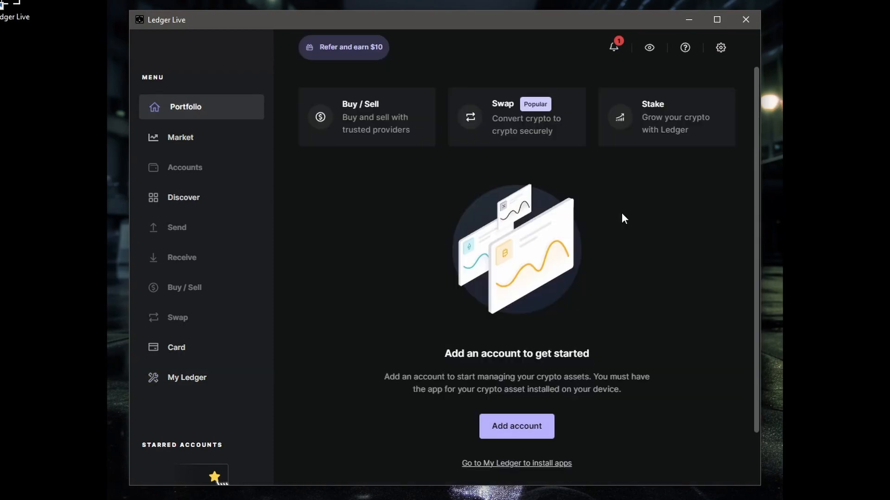
Add a Bitcoin (BTC) account, letting the device scan, creating native SegWit Bitcoin 1
click(515, 426)
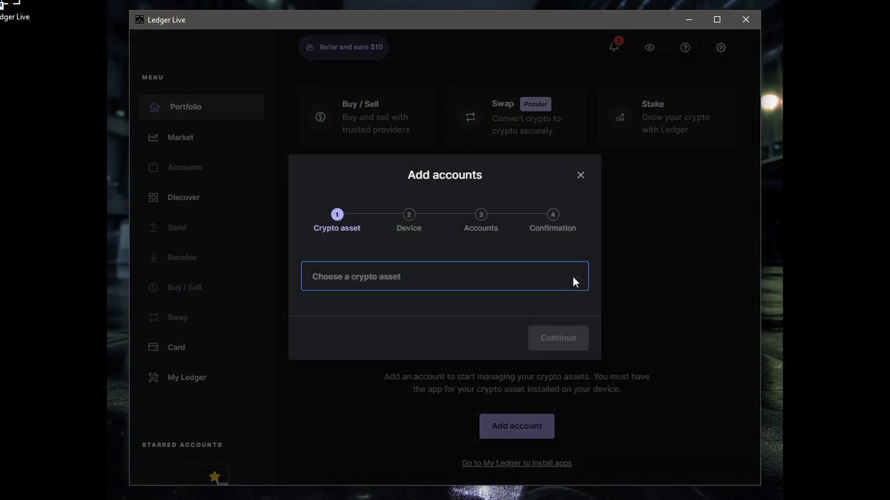
click(443, 276)
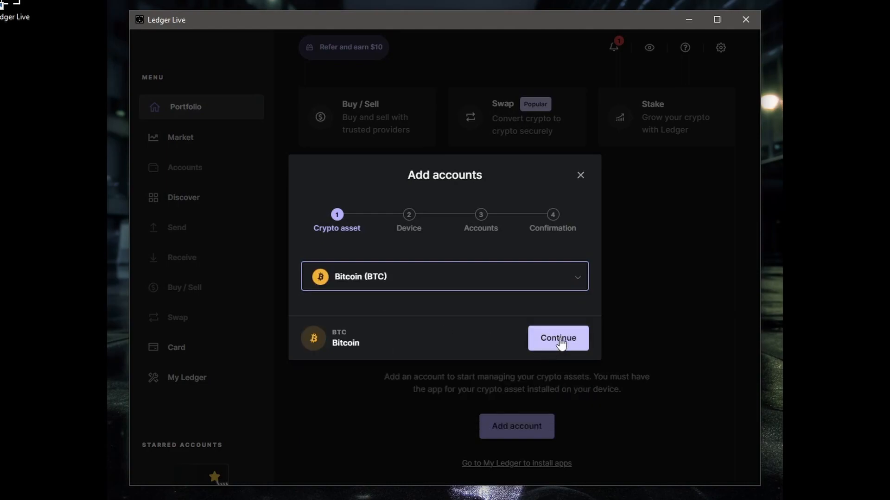
click(557, 339)
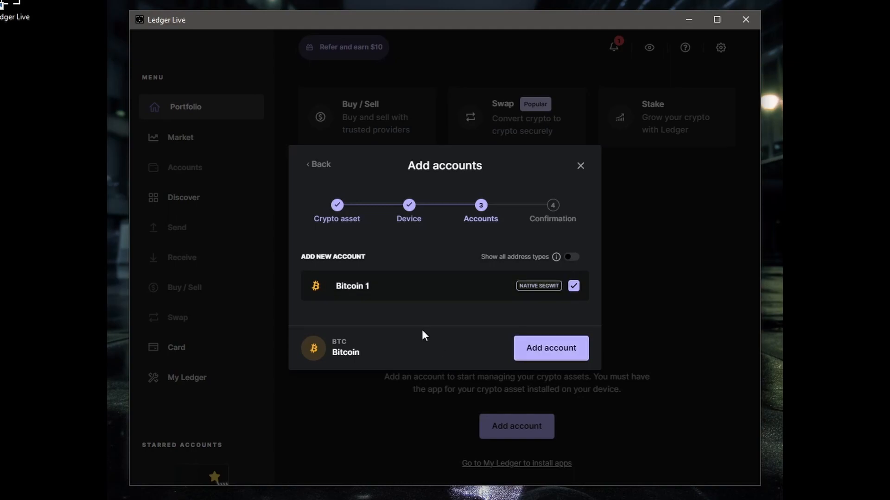
mouse_move(402, 332)
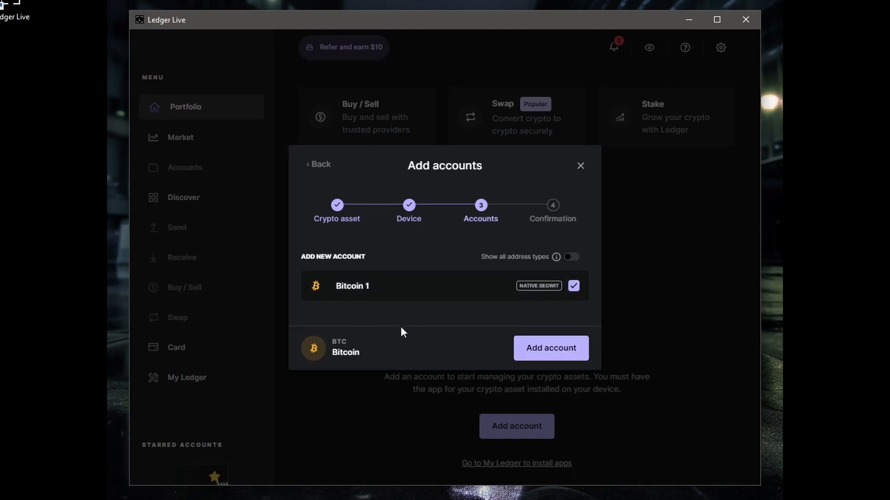
mouse_move(551, 347)
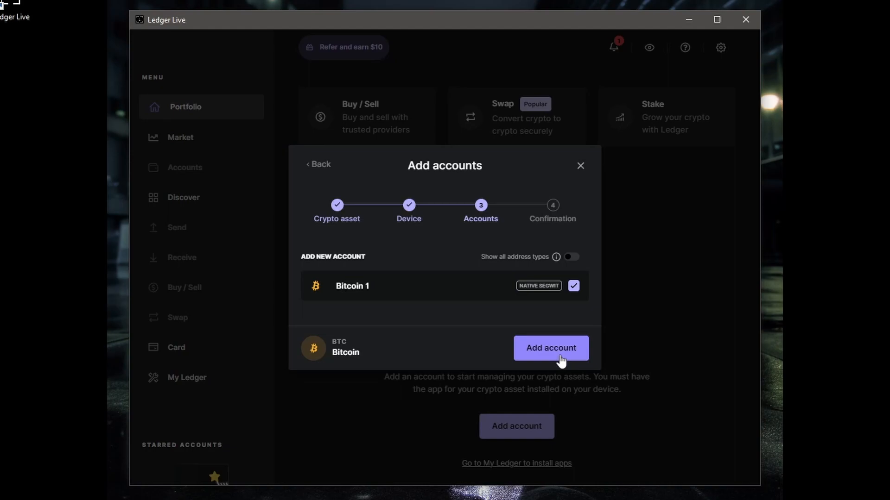
click(550, 347)
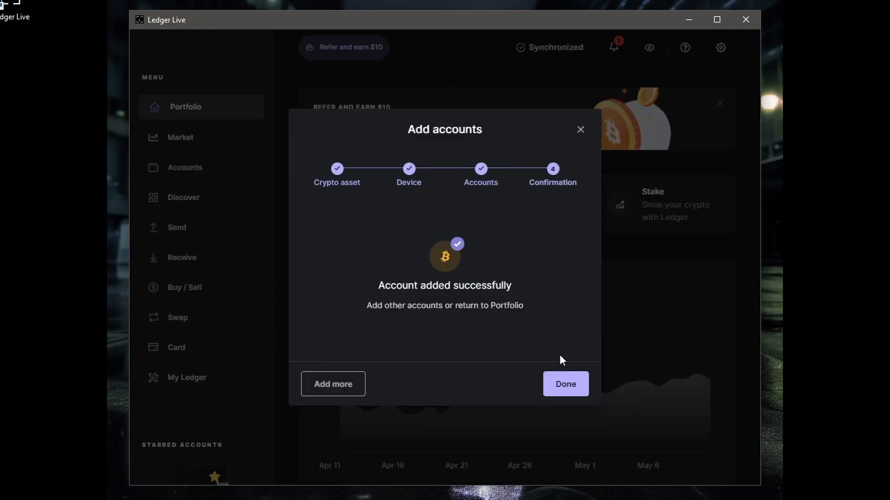
Close the account confirmation and set up a Buy of 100 Australian Dollars
click(564, 383)
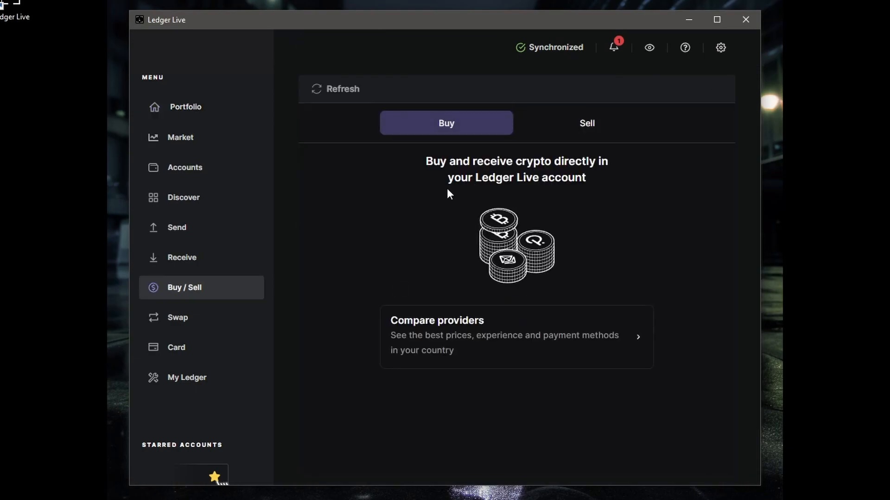
mouse_move(447, 206)
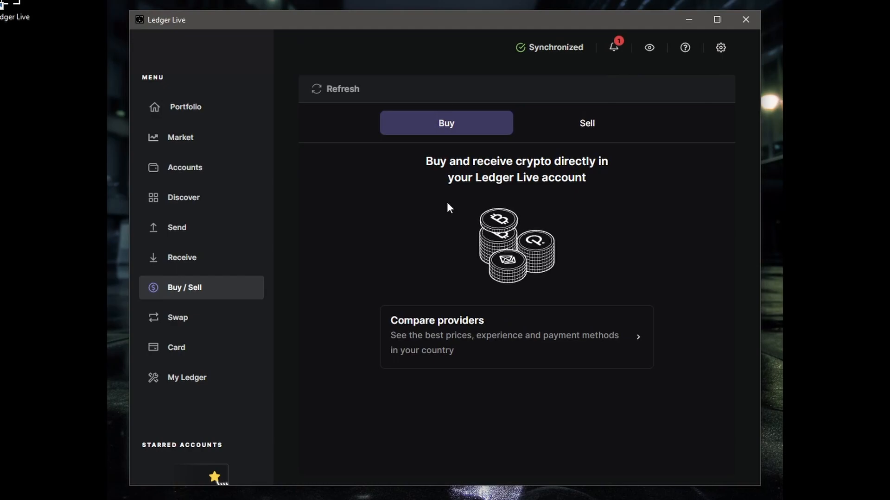
mouse_move(417, 258)
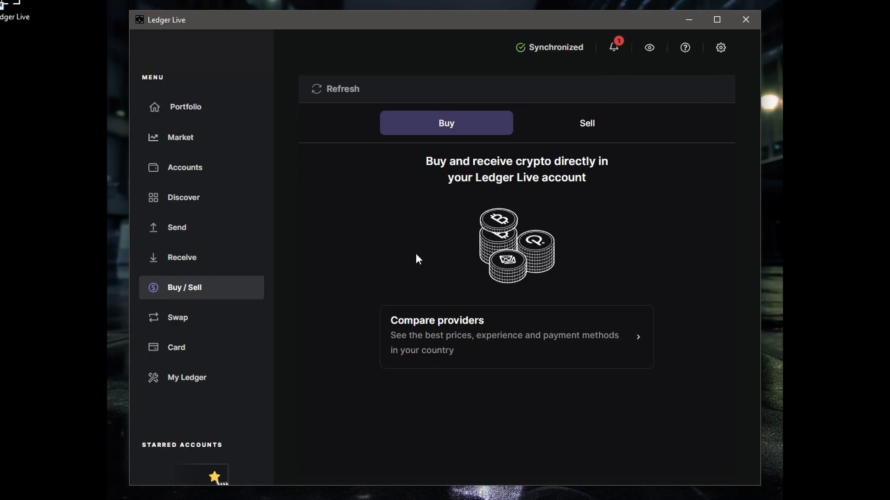
mouse_move(419, 256)
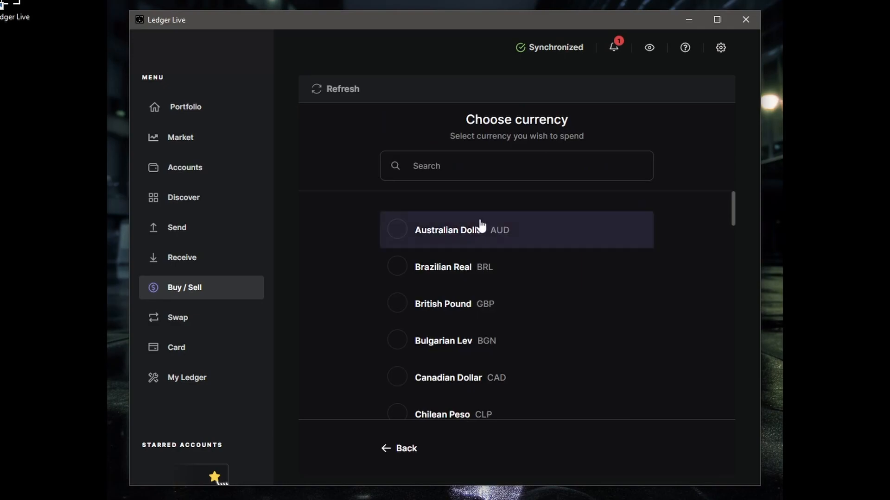
click(460, 229)
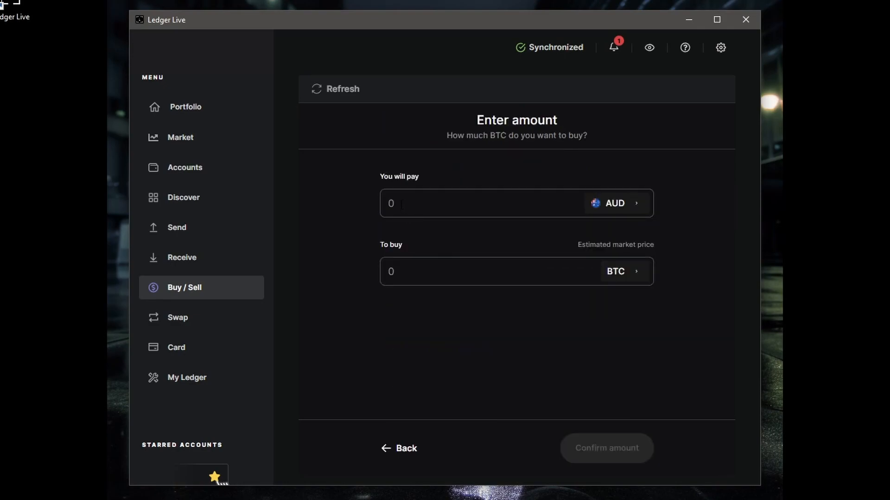
text(100)
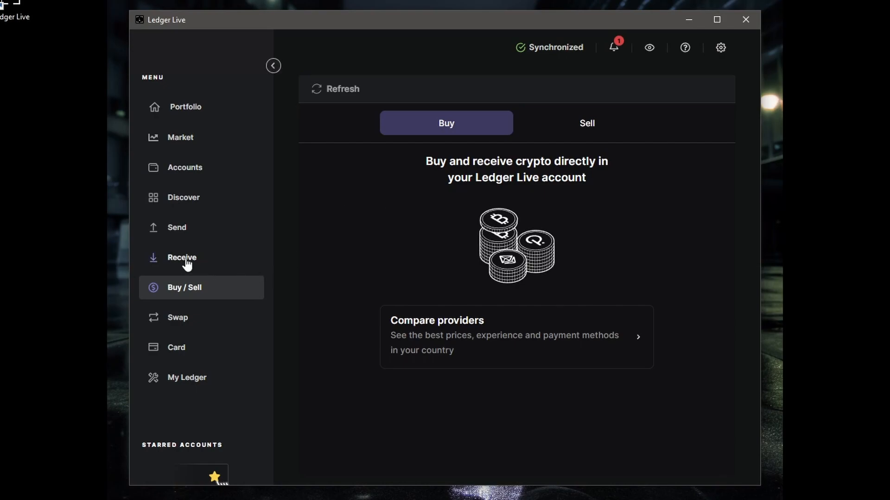
click(181, 257)
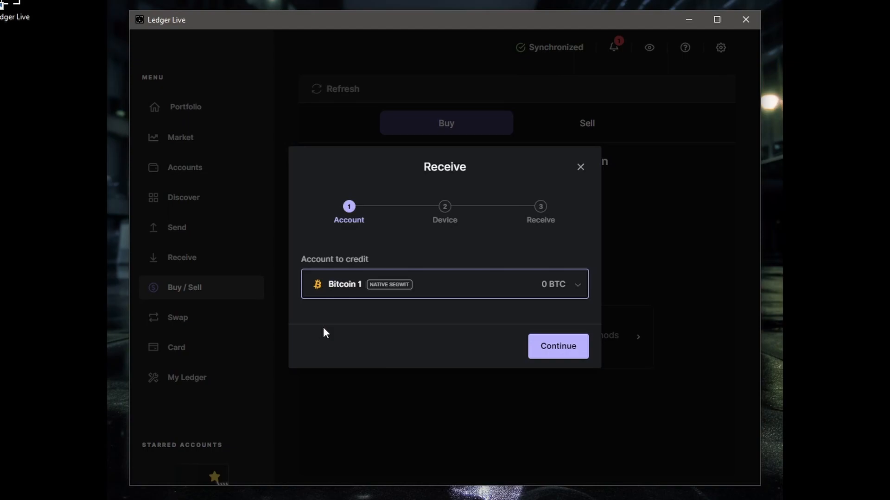
click(556, 345)
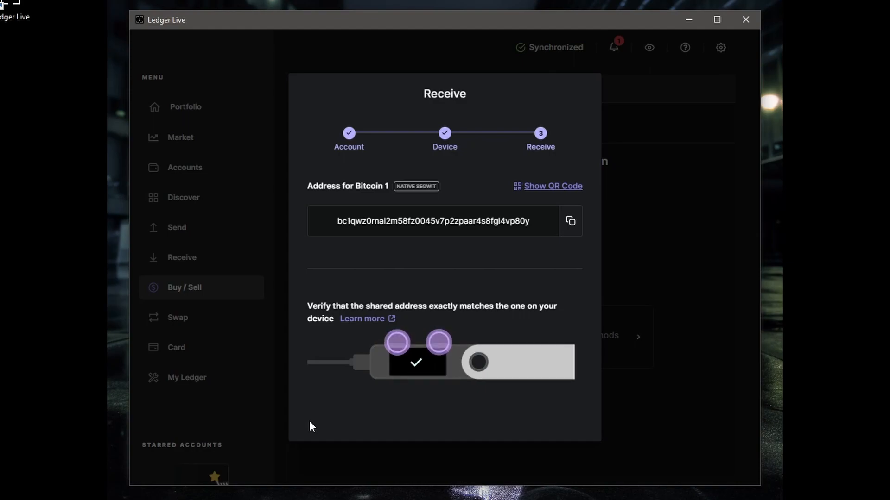
click(183, 287)
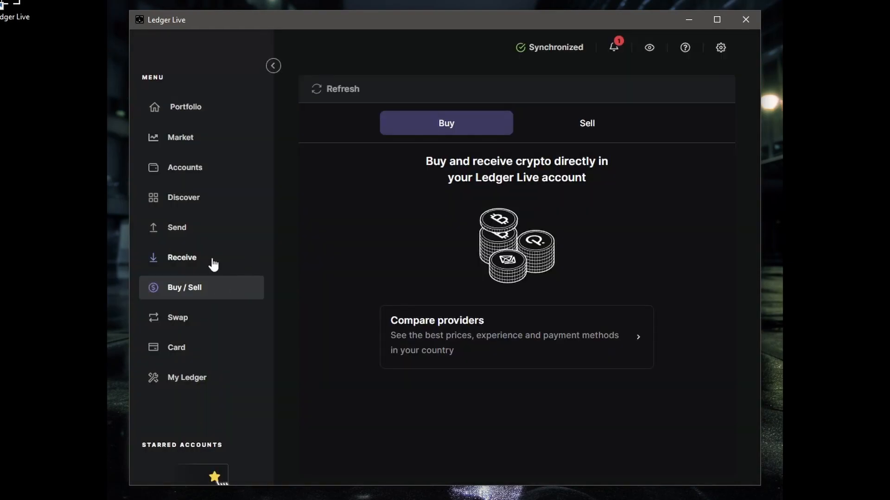
click(176, 227)
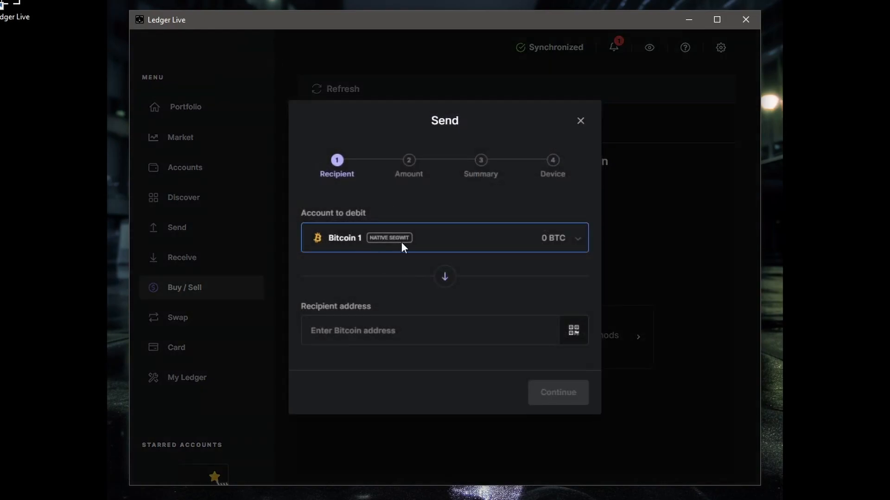
mouse_move(507, 321)
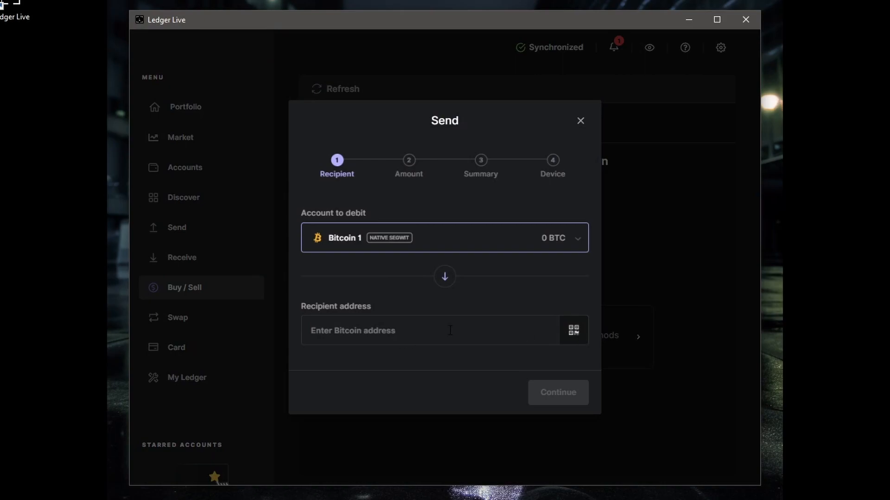
mouse_move(578, 332)
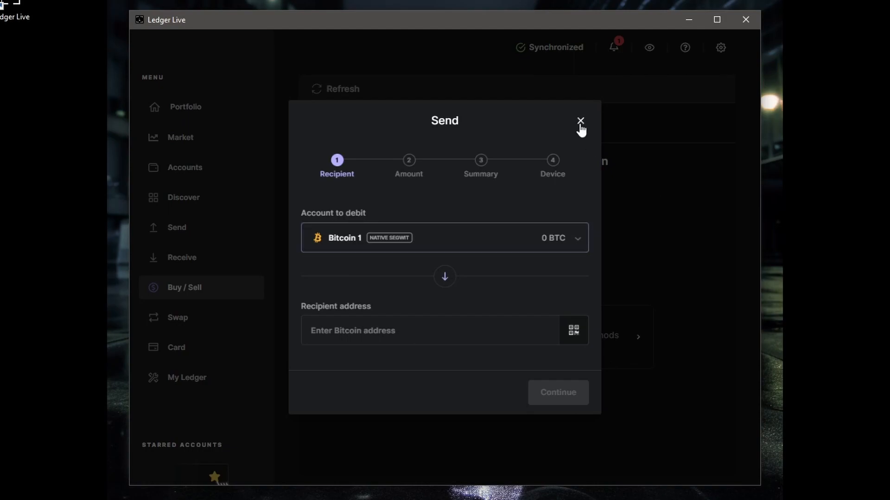
click(580, 121)
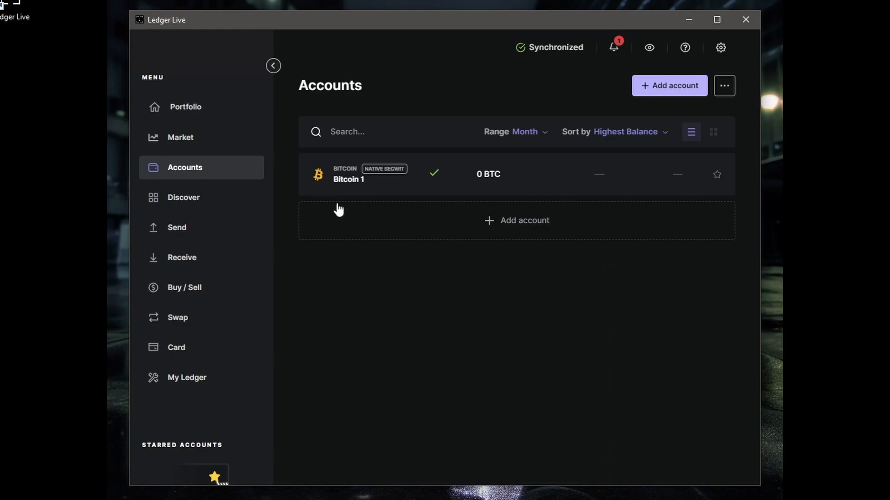
mouse_move(692, 311)
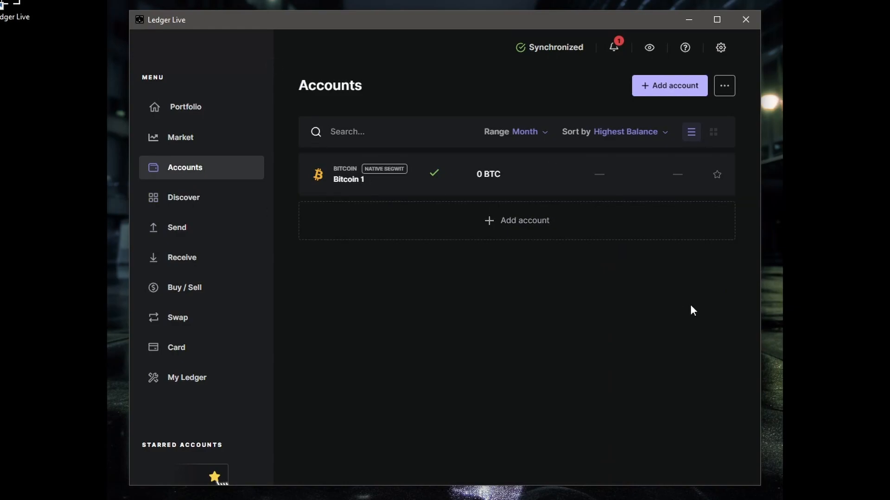
mouse_move(352, 308)
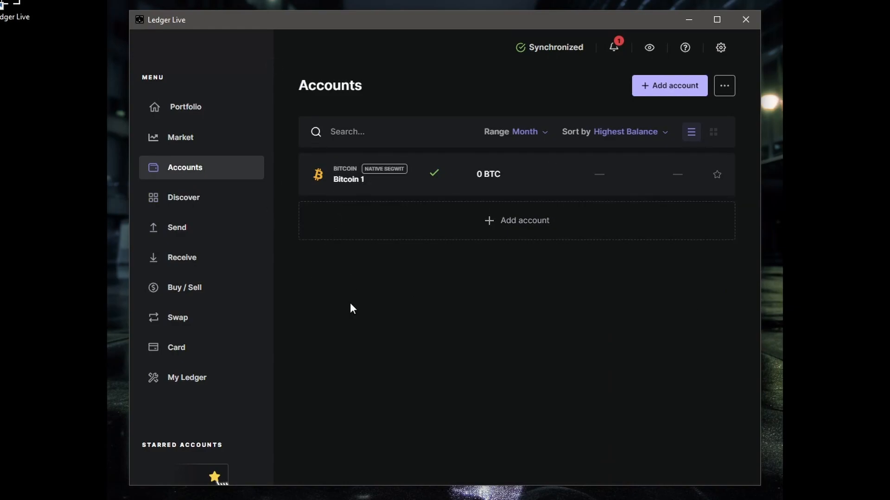